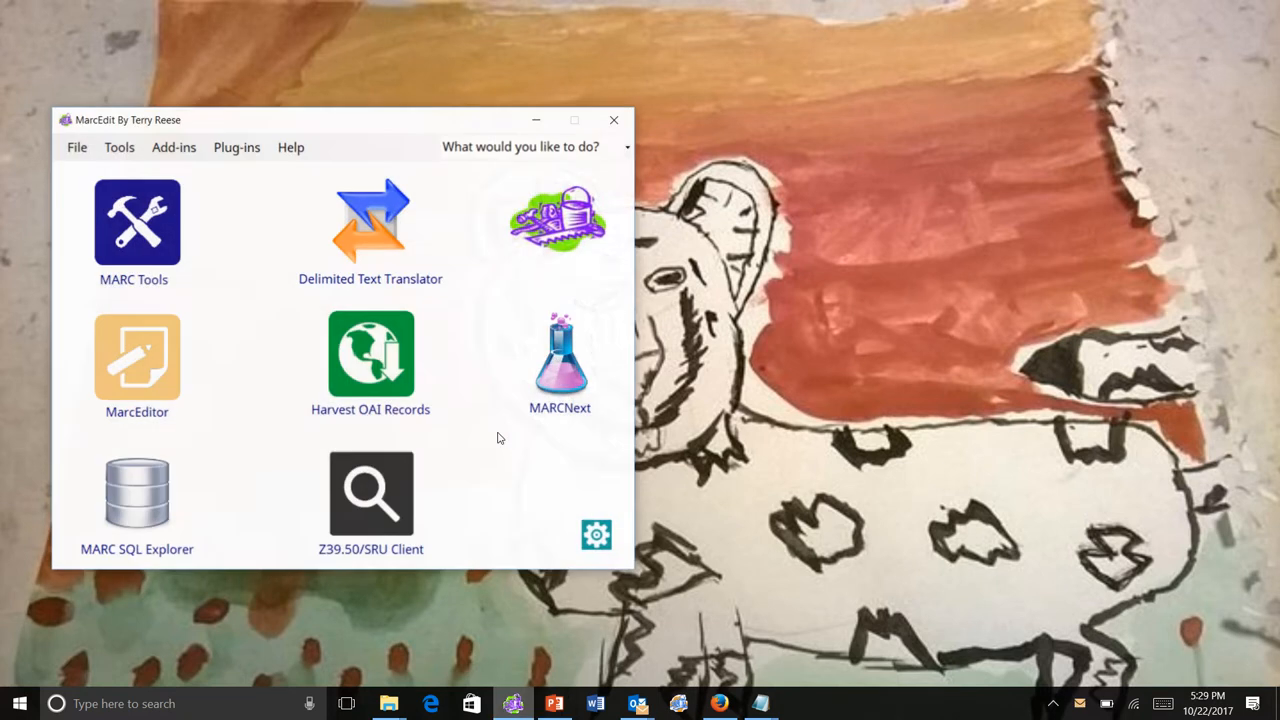
pyautogui.moveTo(510, 398)
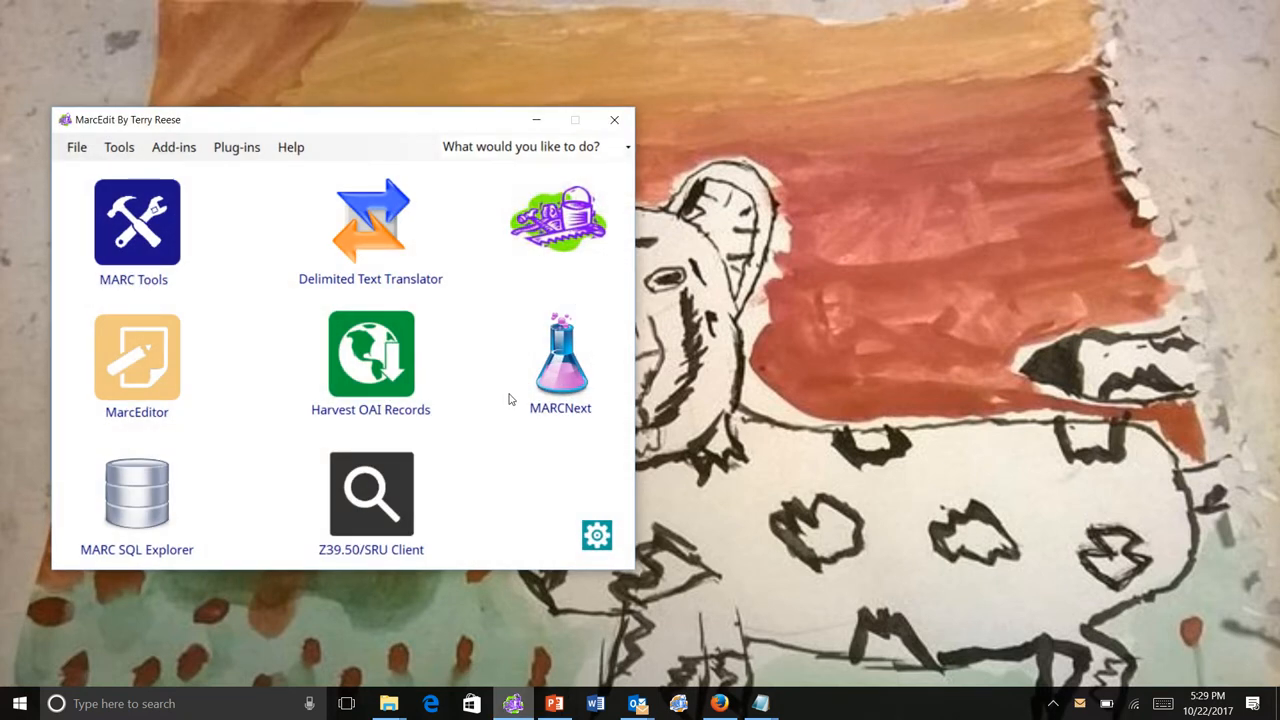
pyautogui.moveTo(484, 404)
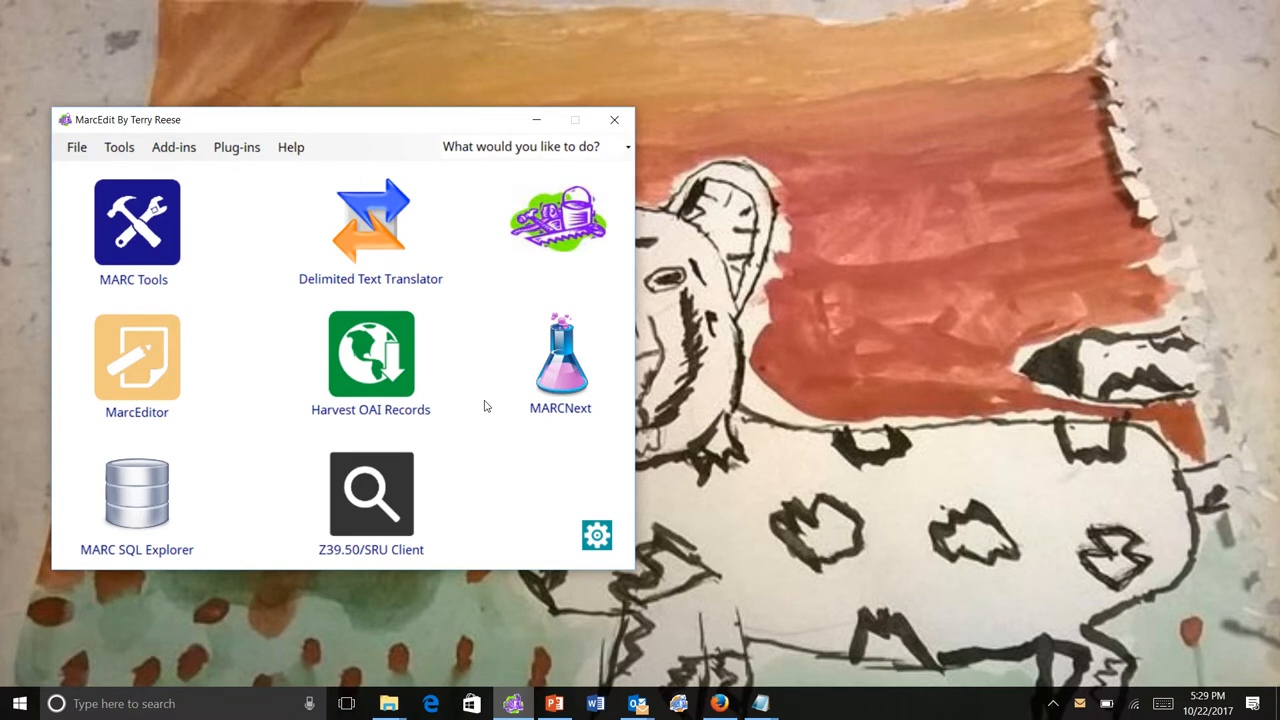
pyautogui.moveTo(560, 402)
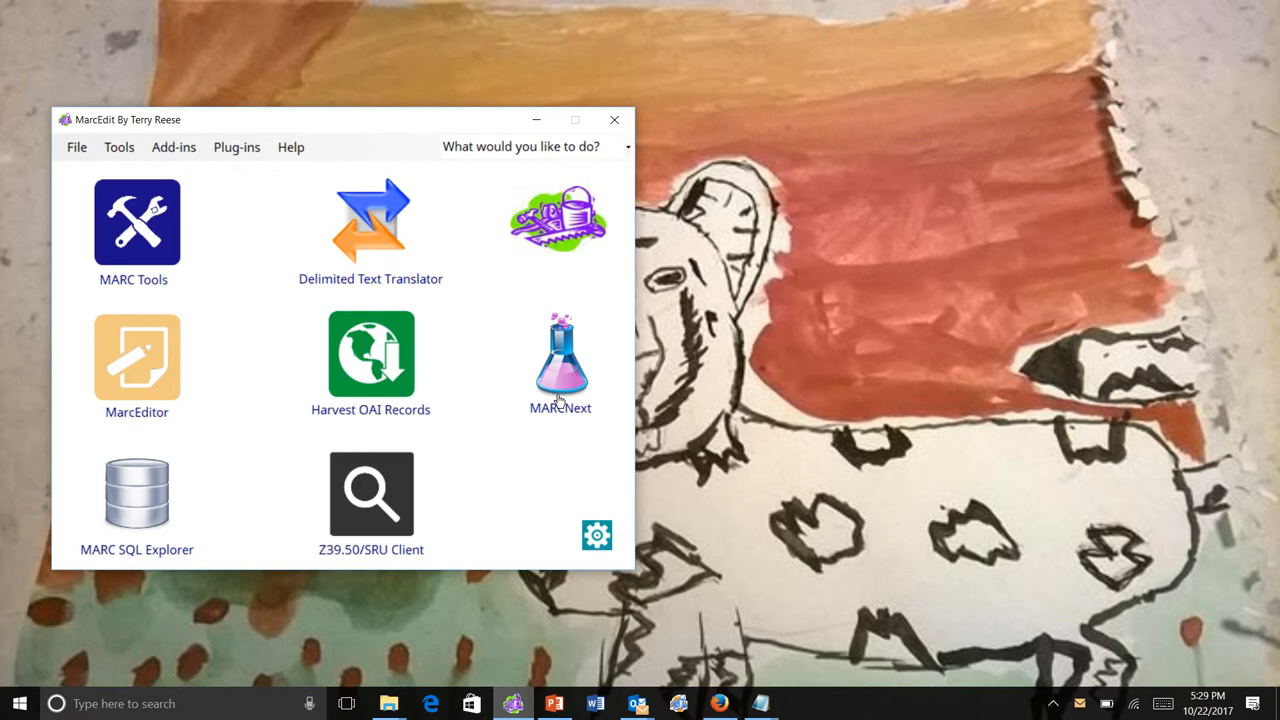
pyautogui.moveTo(560, 396)
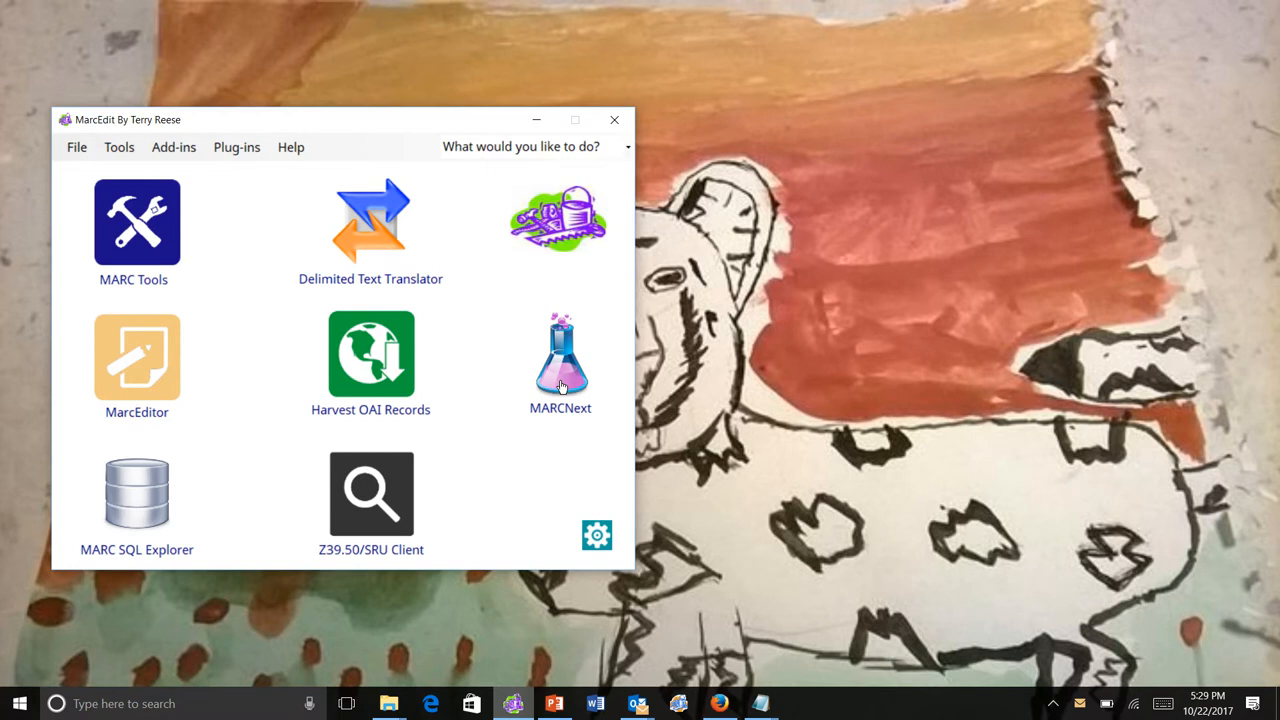
# Show the MARCNext linked-data tool set from the MarcEdit start window
pyautogui.click(560, 356)
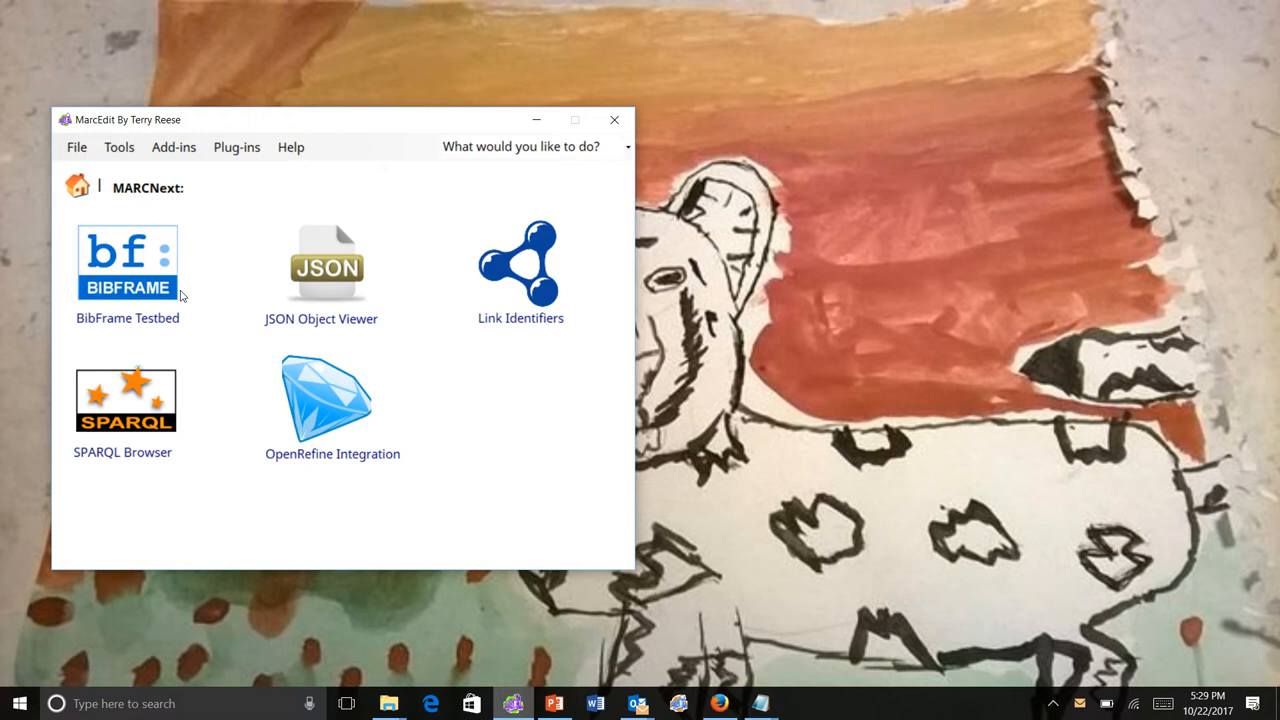
pyautogui.moveTo(280, 304)
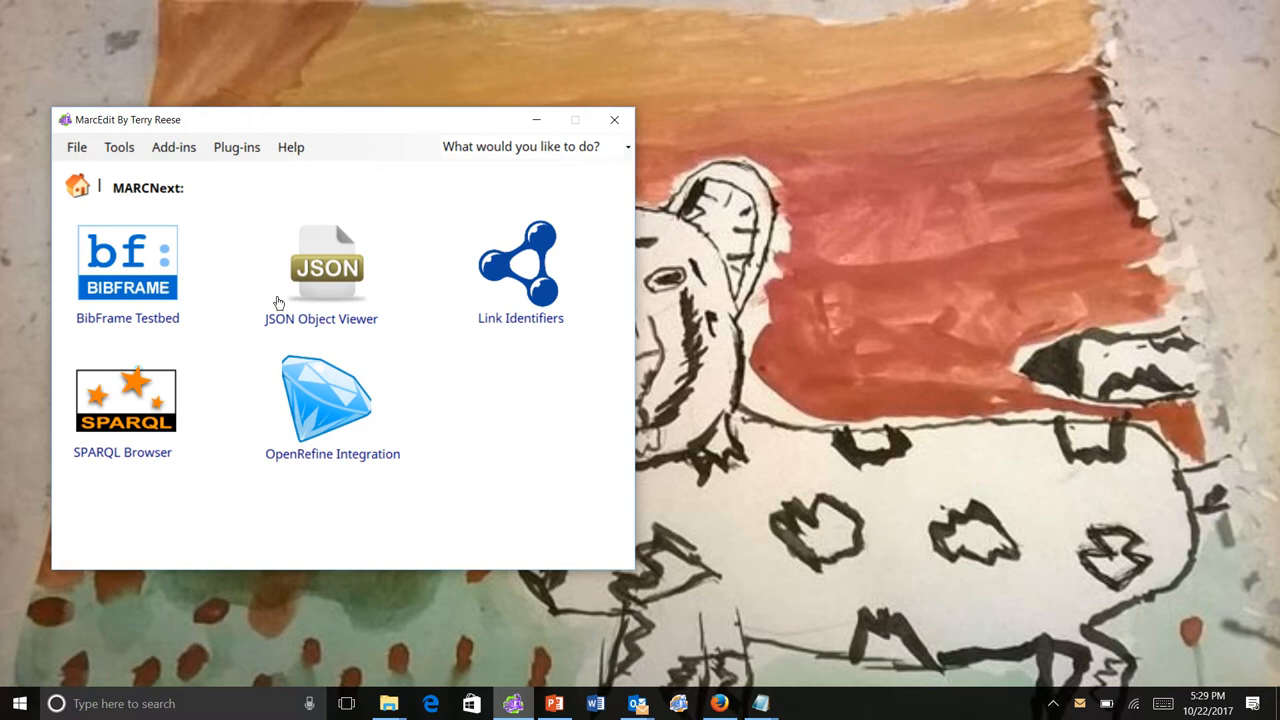
pyautogui.moveTo(518, 308)
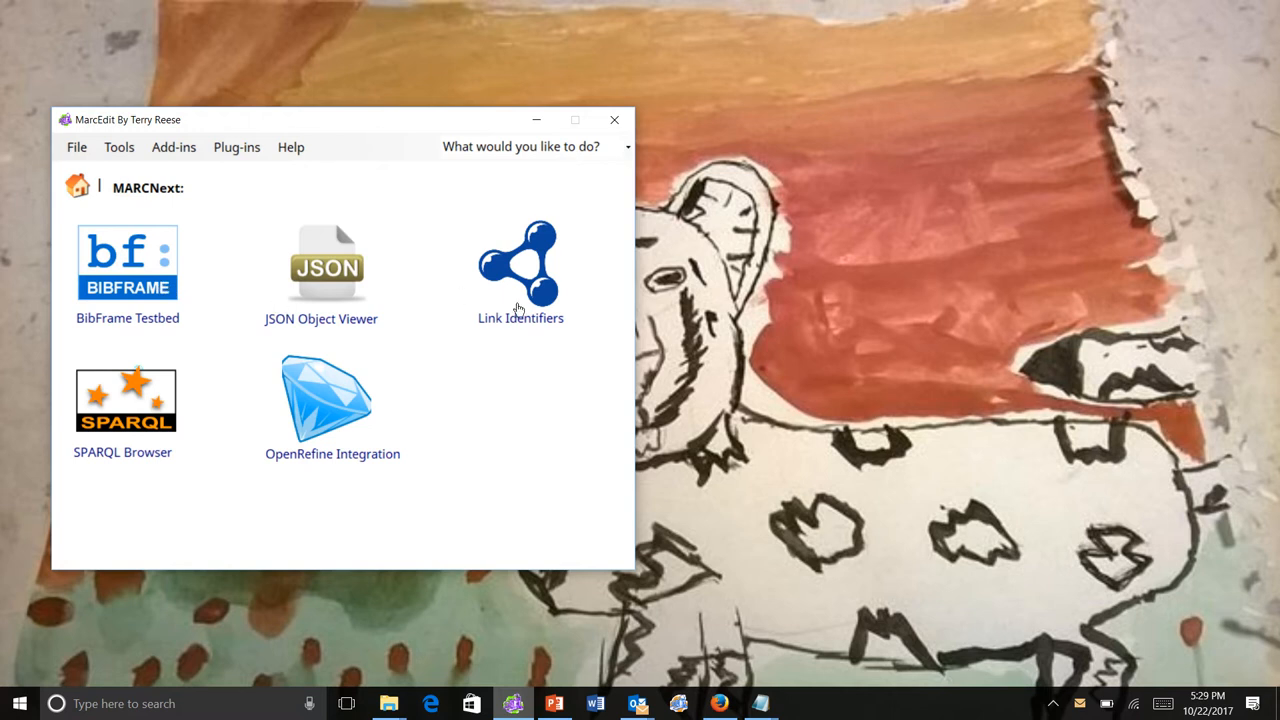
pyautogui.moveTo(464, 444)
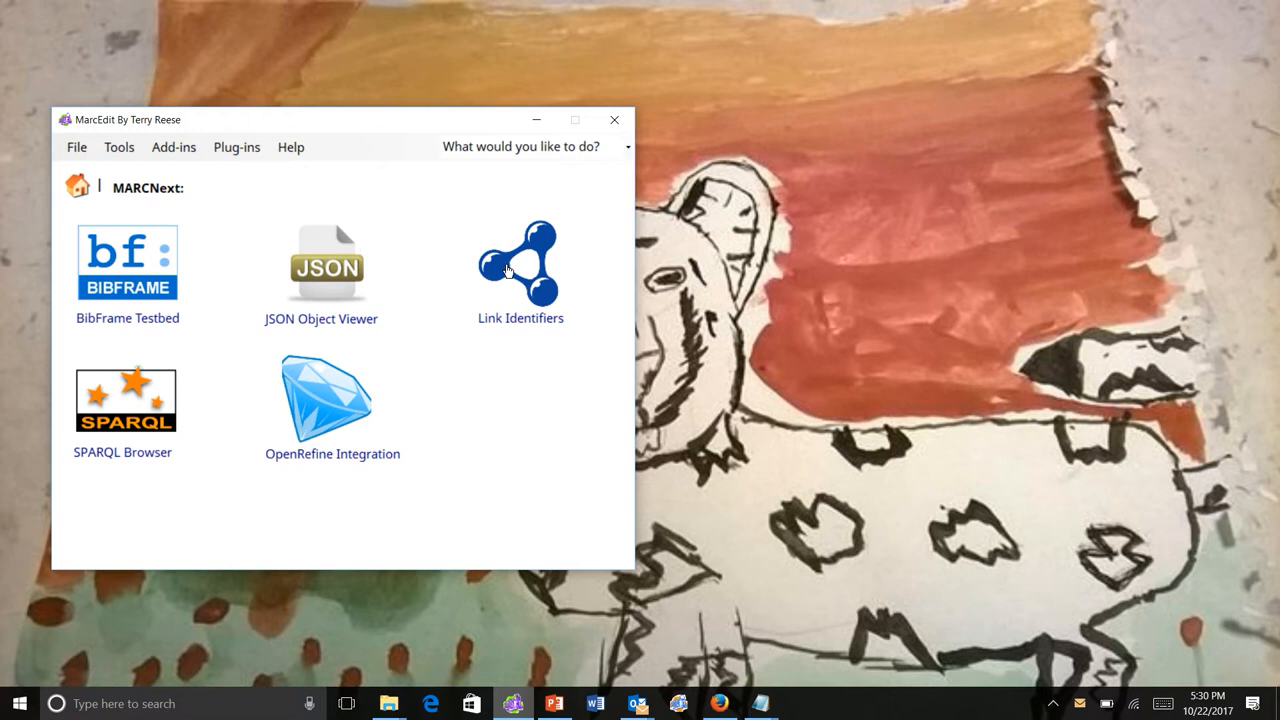
pyautogui.moveTo(552, 404)
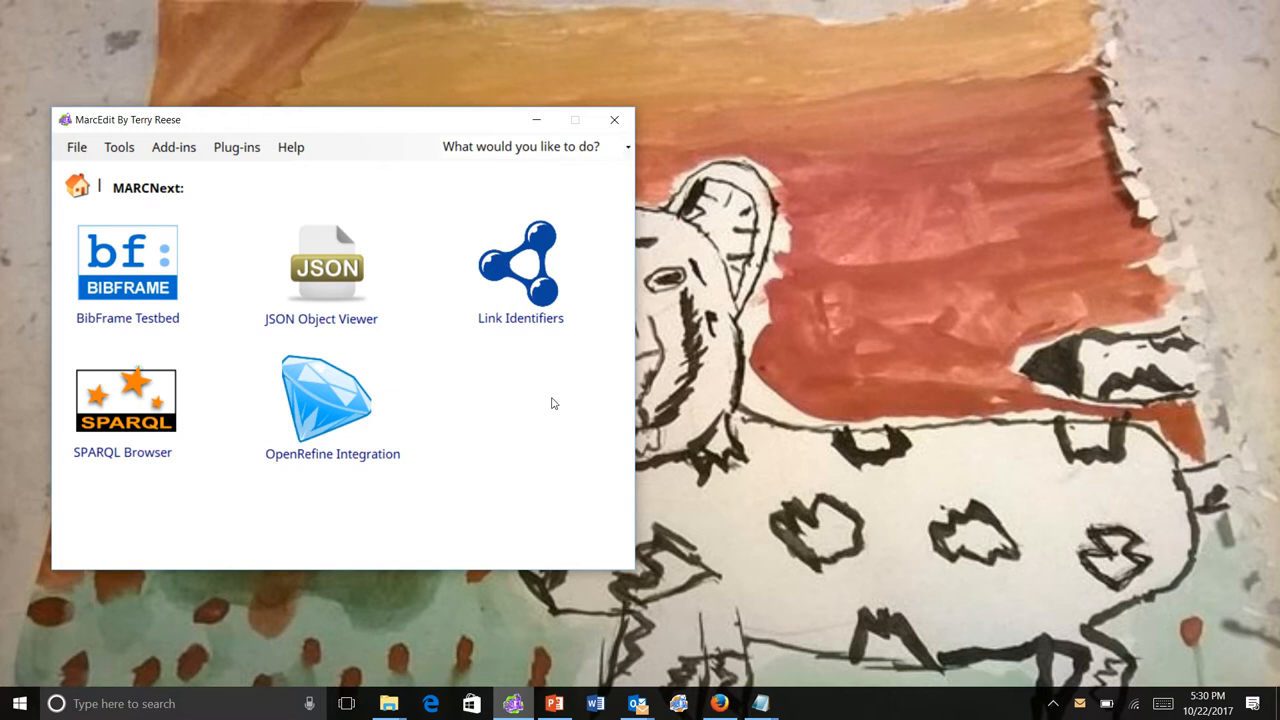
pyautogui.moveTo(516, 458)
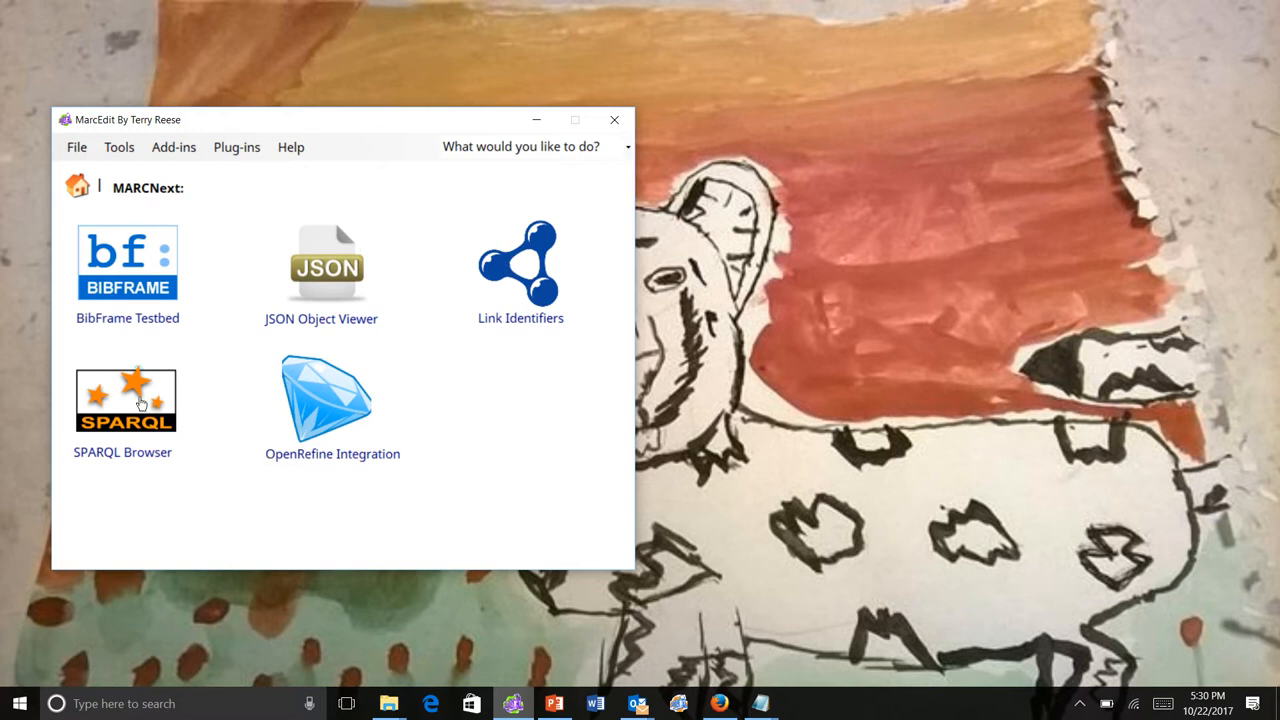
# Bring up the empty SPARQL Browser form and close it again
pyautogui.click(122, 400)
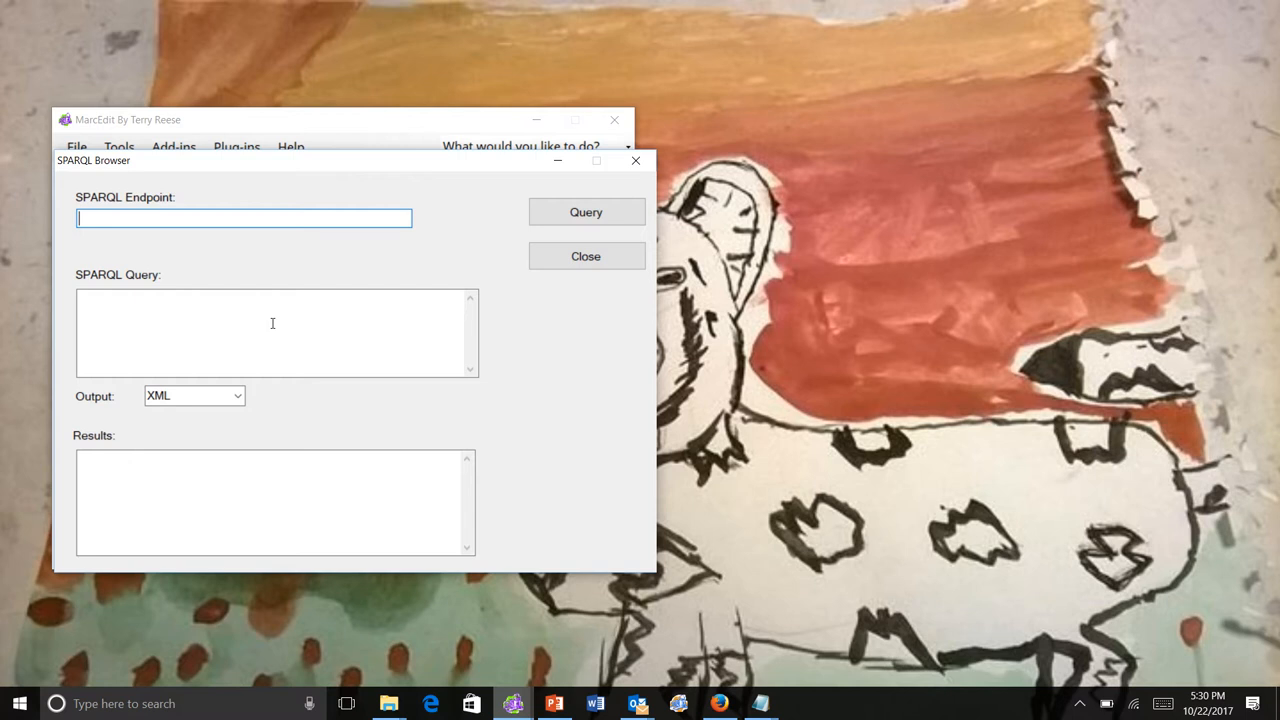
pyautogui.click(190, 396)
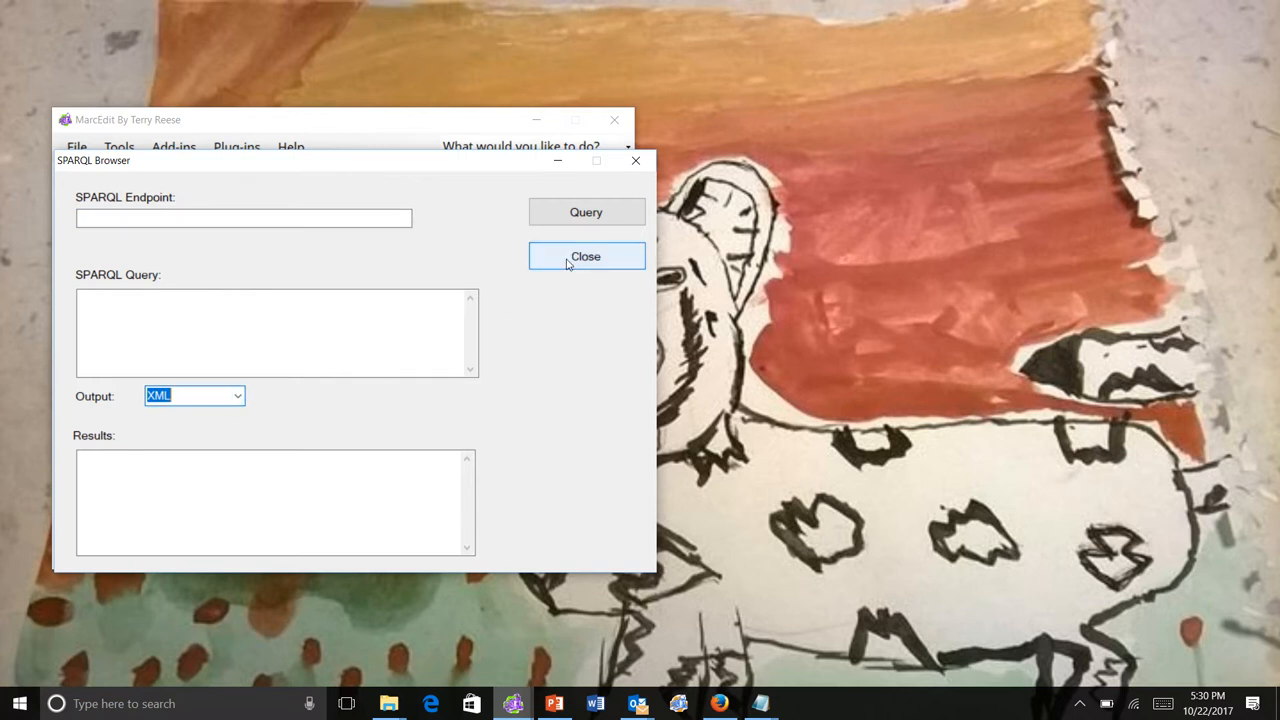
pyautogui.click(586, 256)
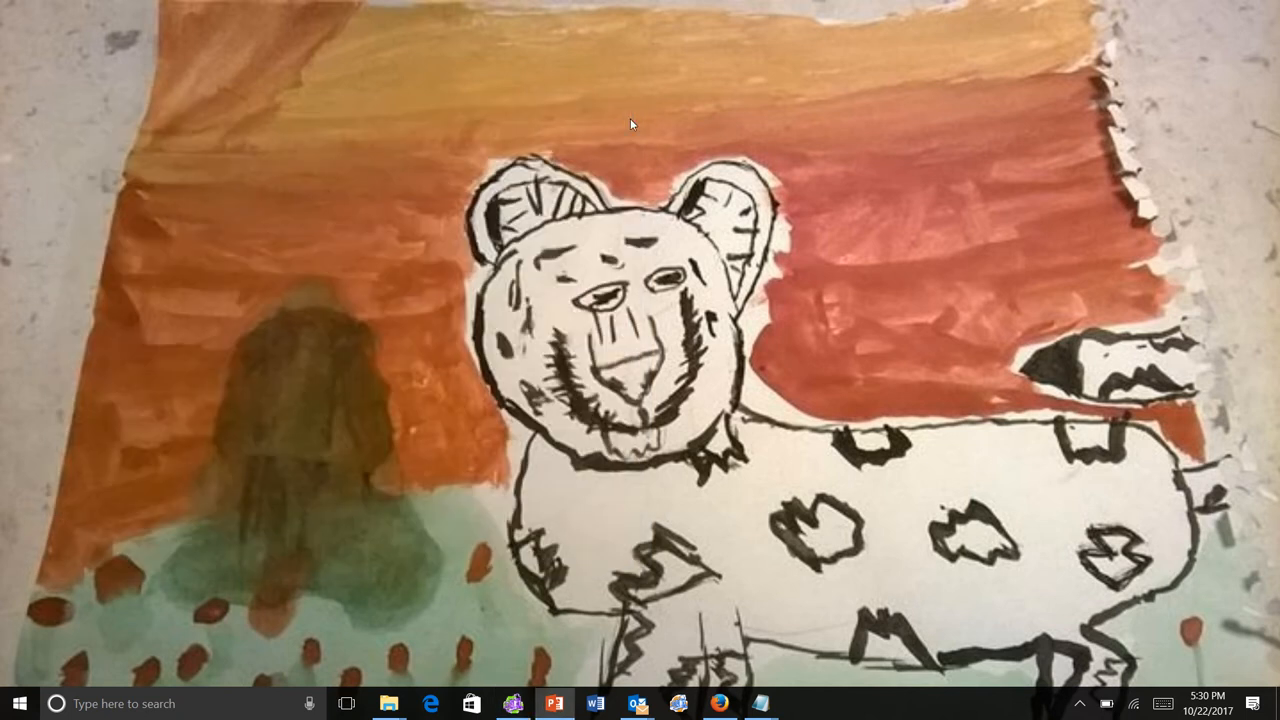
pyautogui.moveTo(592, 220)
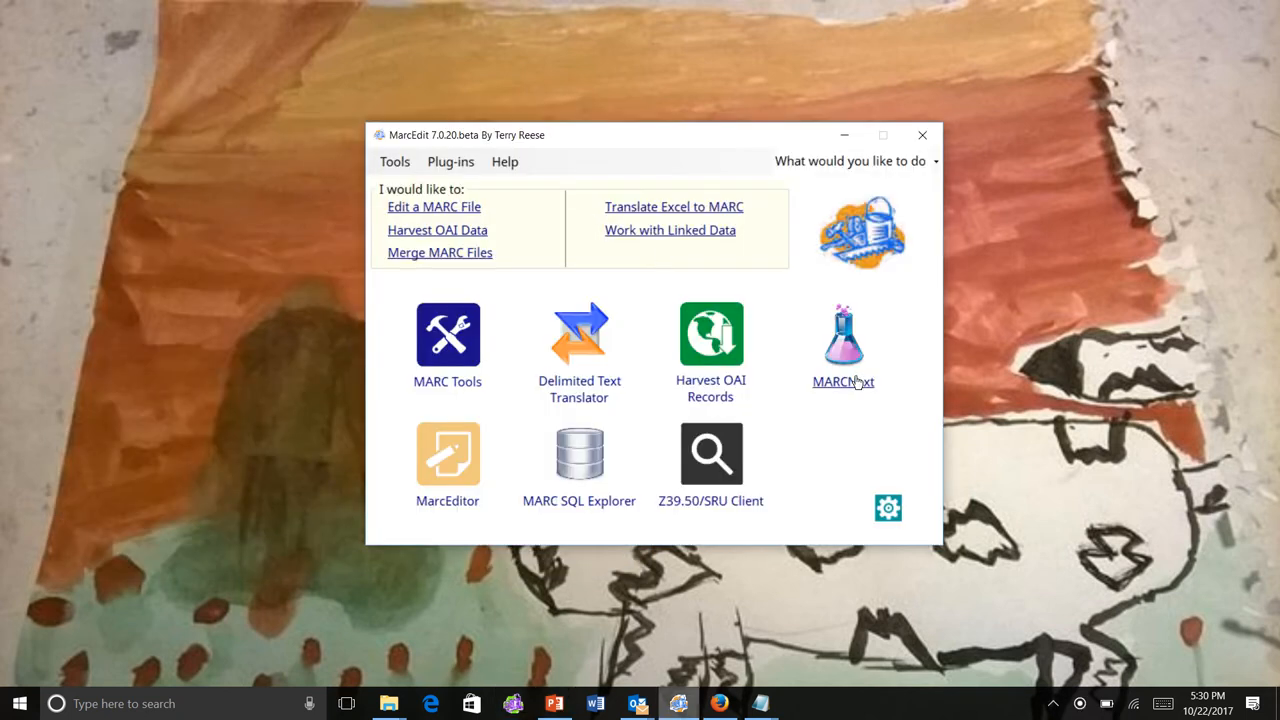
pyautogui.moveTo(930, 340)
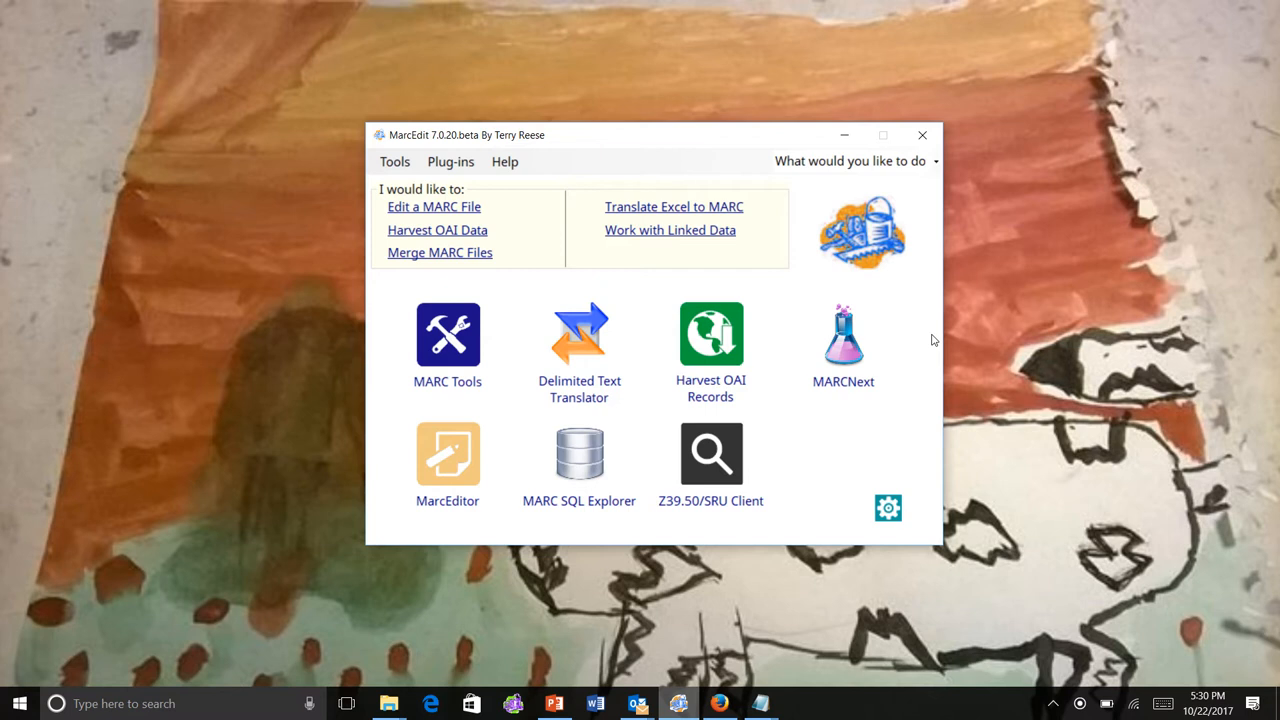
pyautogui.moveTo(848, 344)
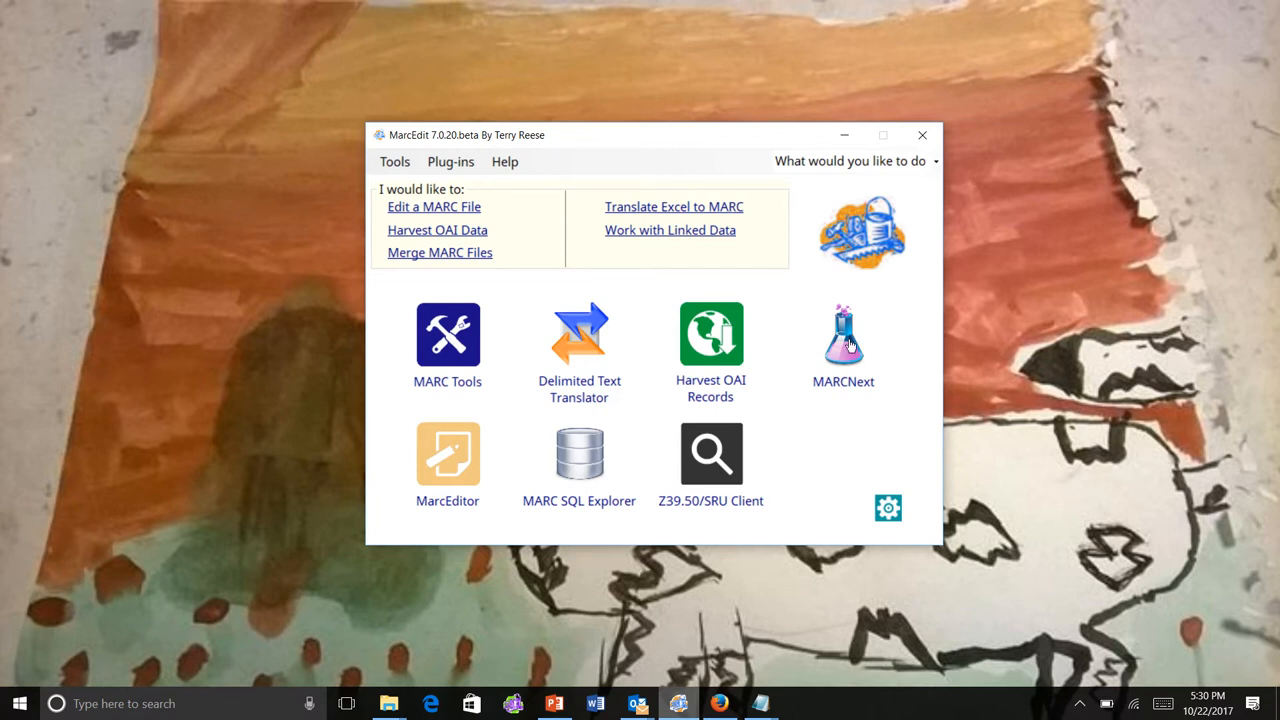
# Show the MARCNext tool set in the new MarcEdit 7.0.20 beta window
pyautogui.click(844, 336)
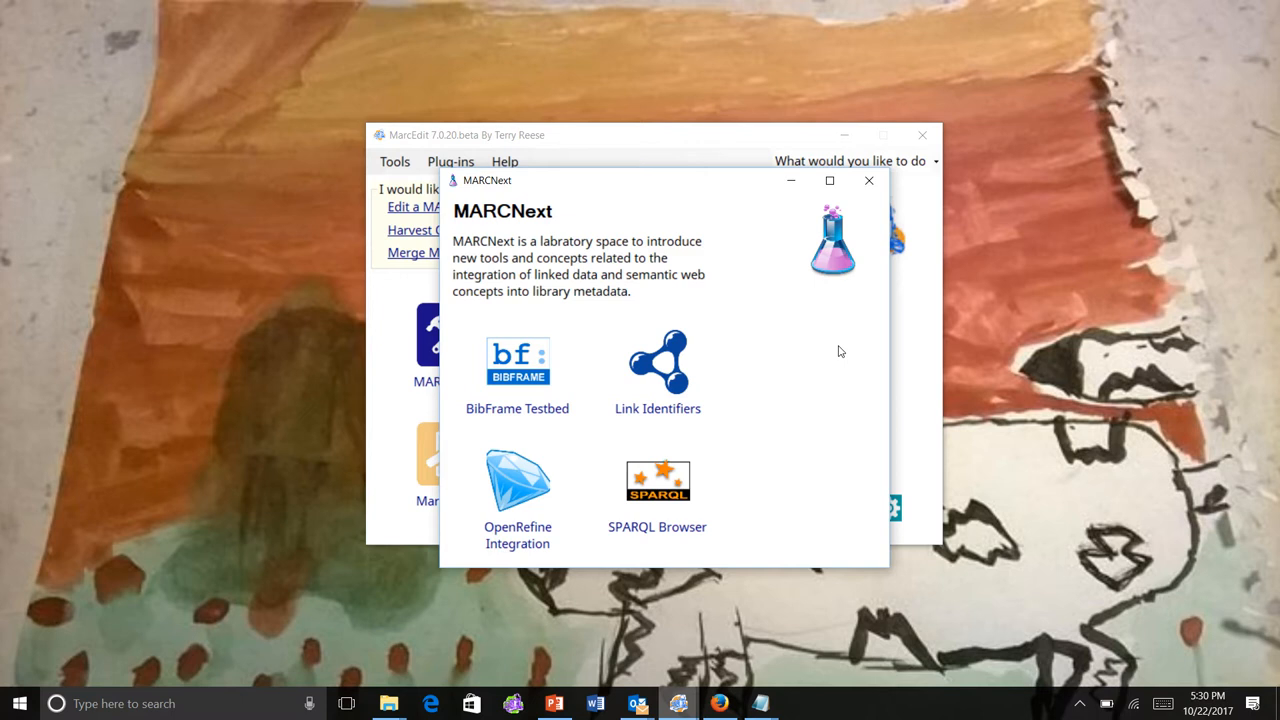
pyautogui.moveTo(824, 408)
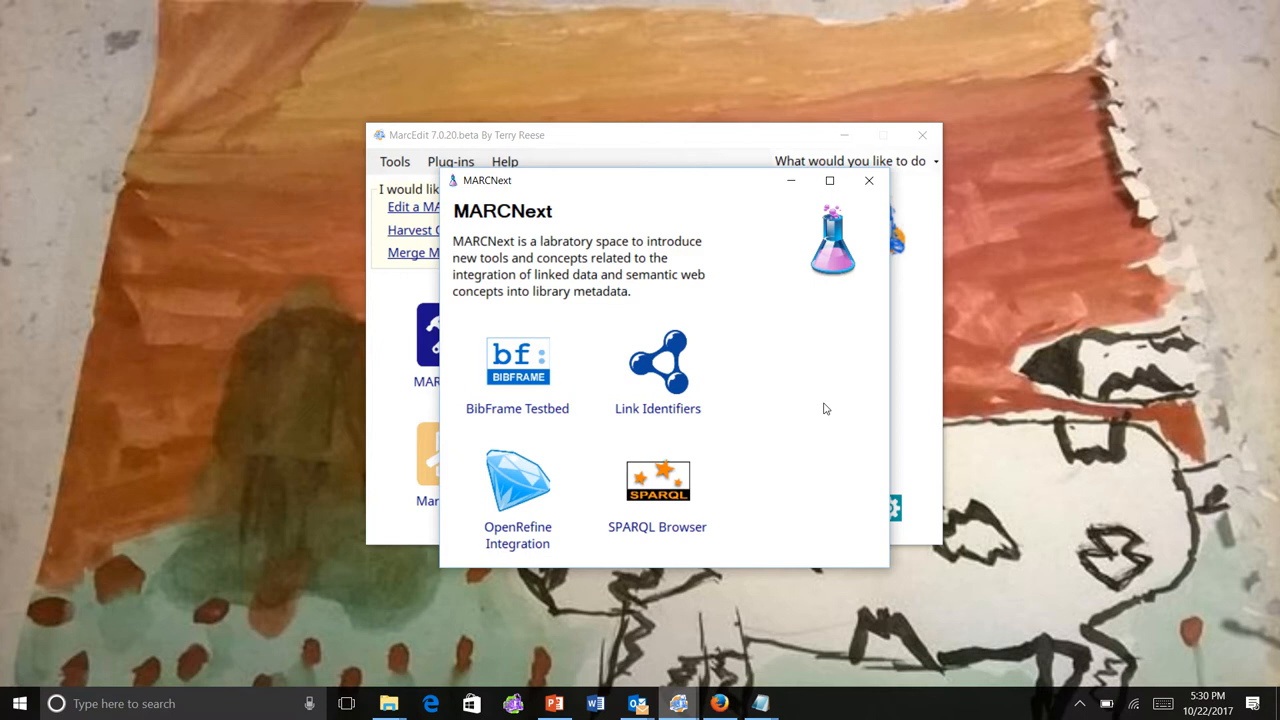
pyautogui.moveTo(802, 430)
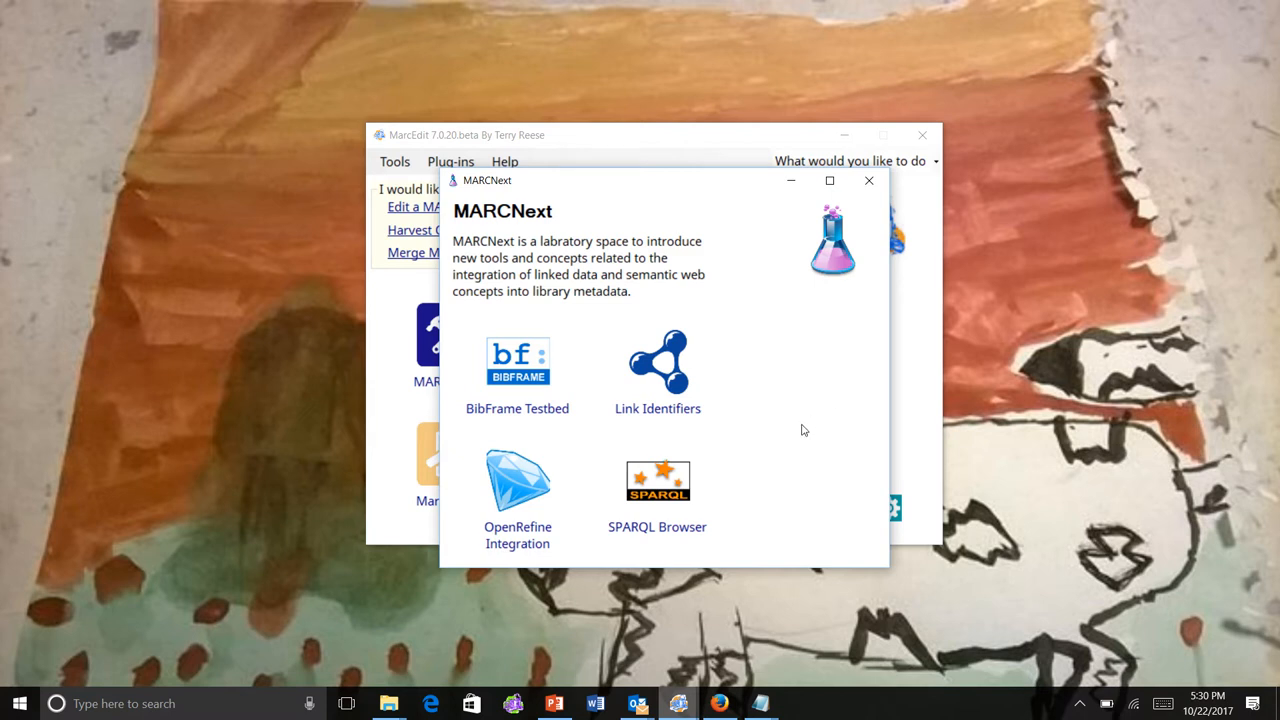
pyautogui.moveTo(692, 492)
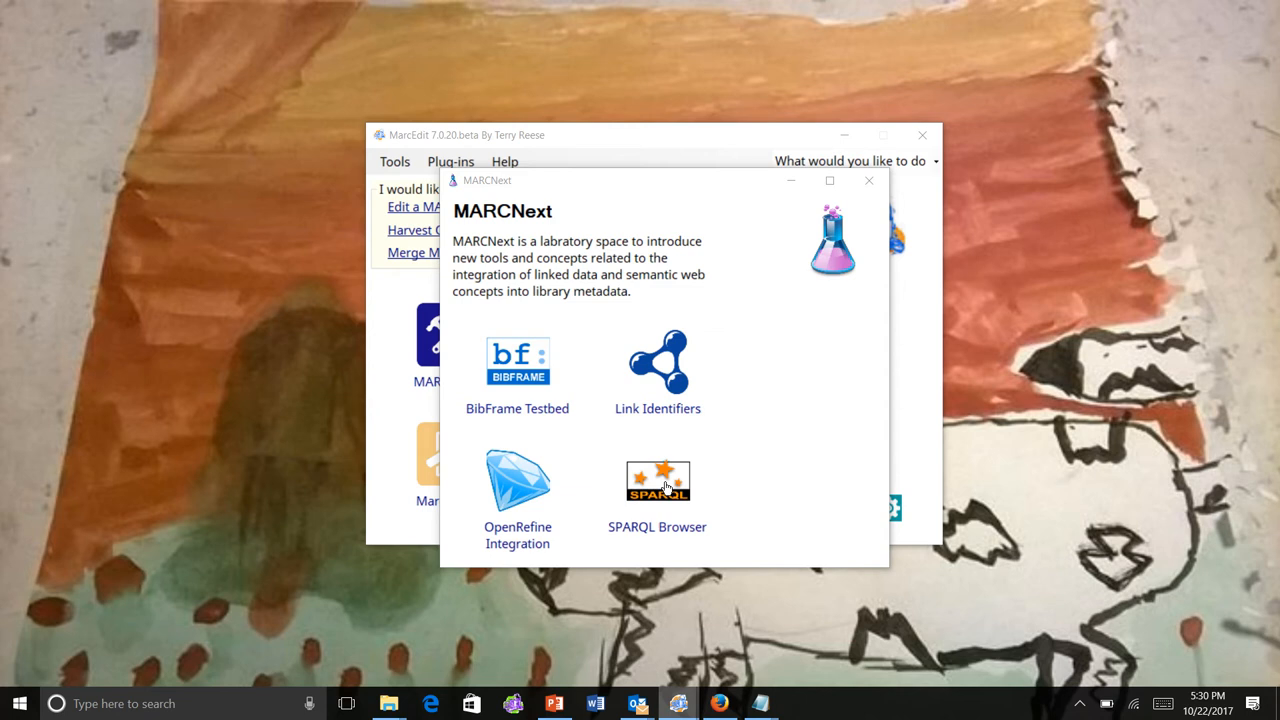
# Start the SPARQL Browser and keep XML as the output format
pyautogui.click(656, 480)
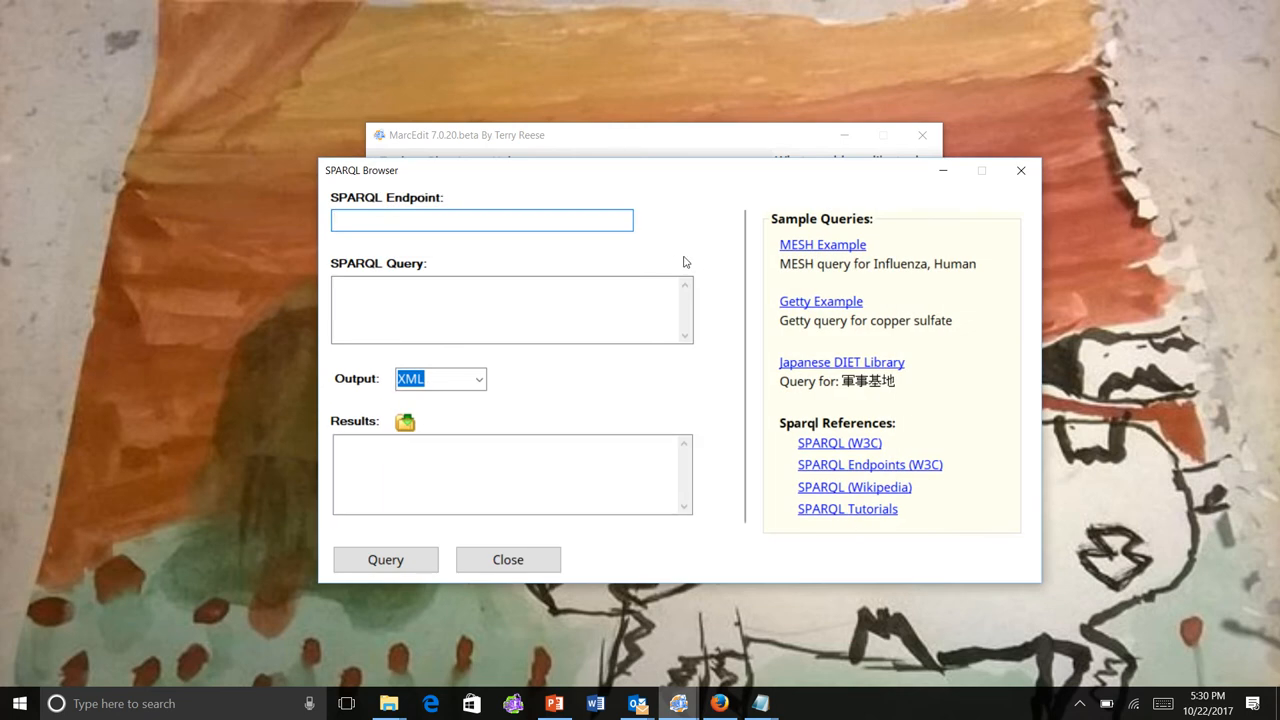
pyautogui.click(478, 378)
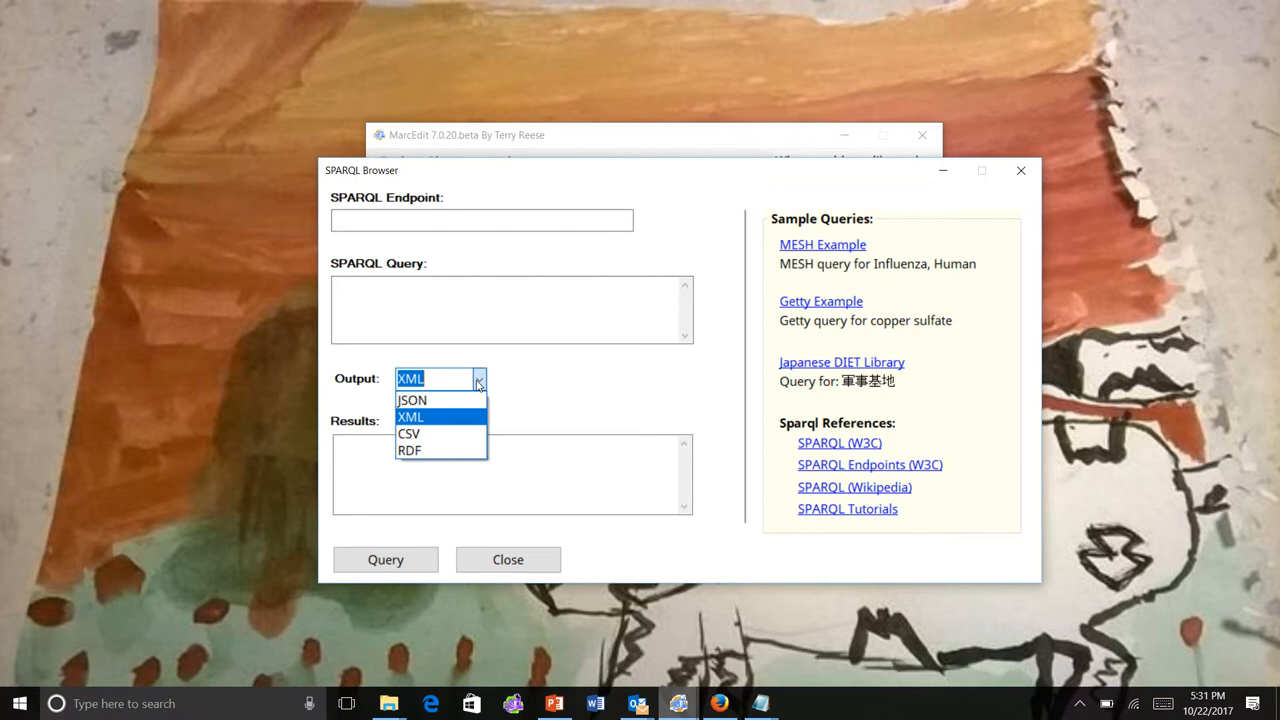
pyautogui.click(410, 416)
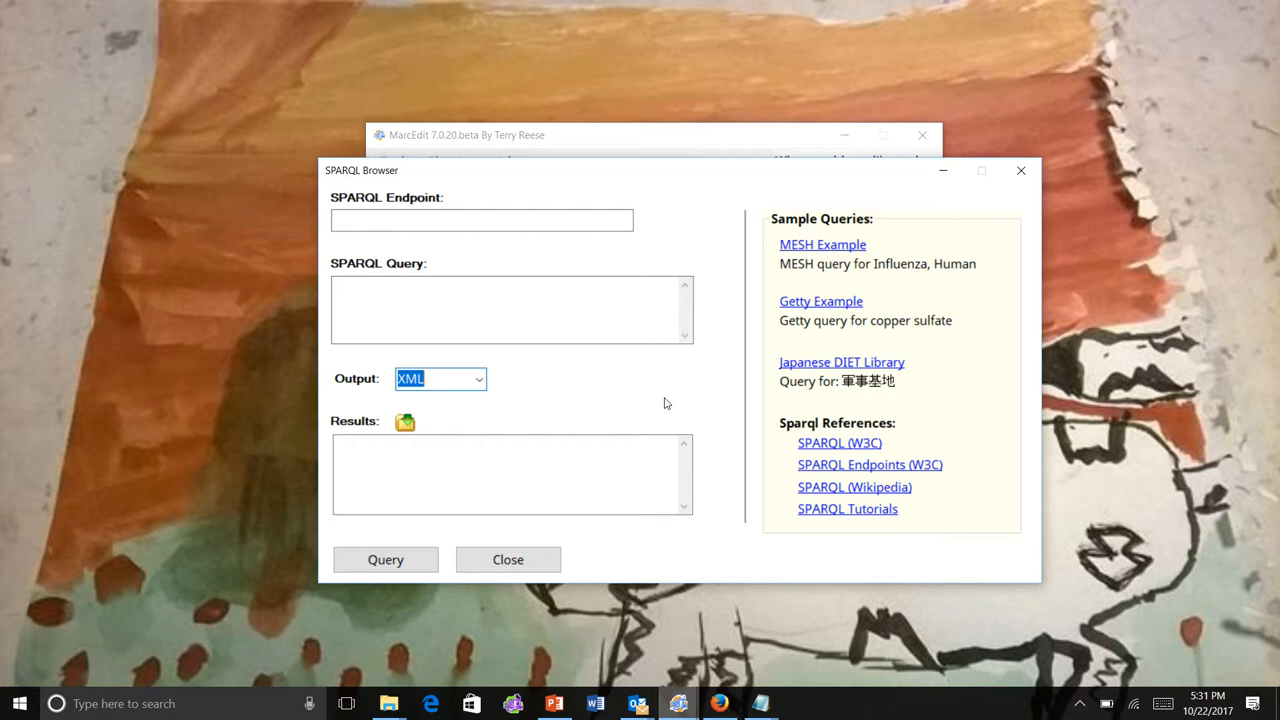
pyautogui.moveTo(920, 418)
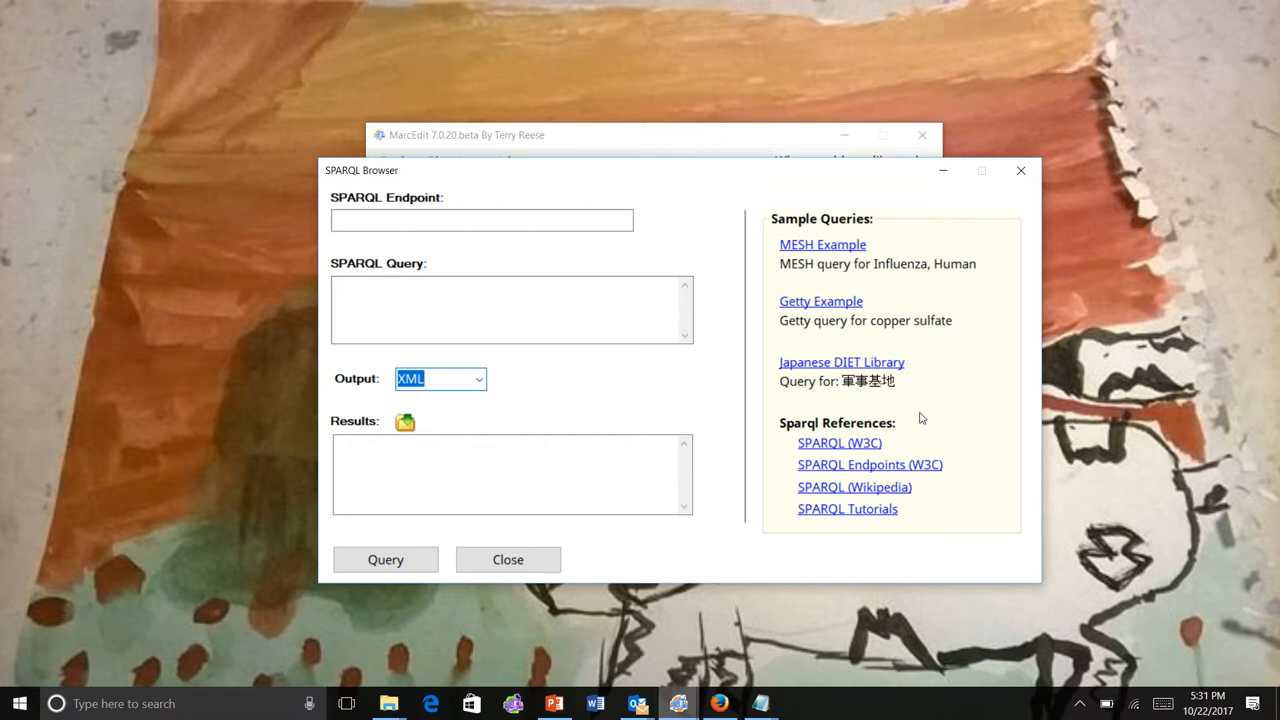
pyautogui.moveTo(852, 466)
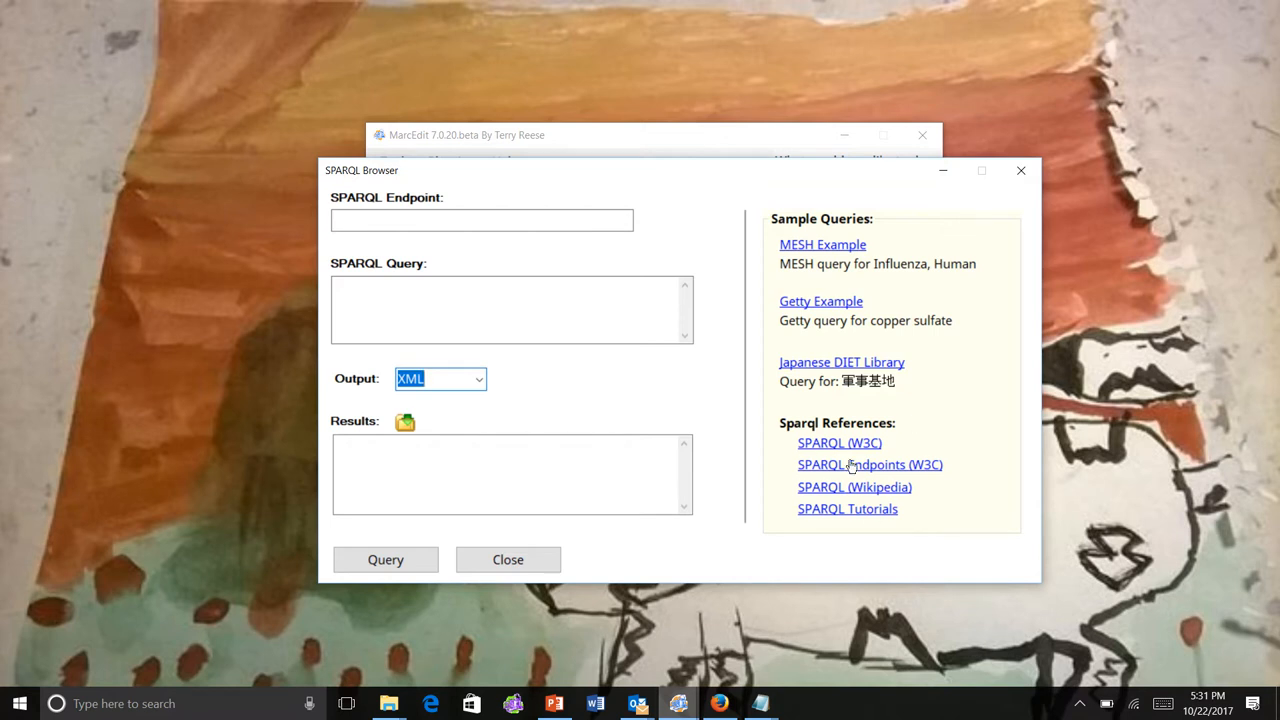
pyautogui.moveTo(856, 262)
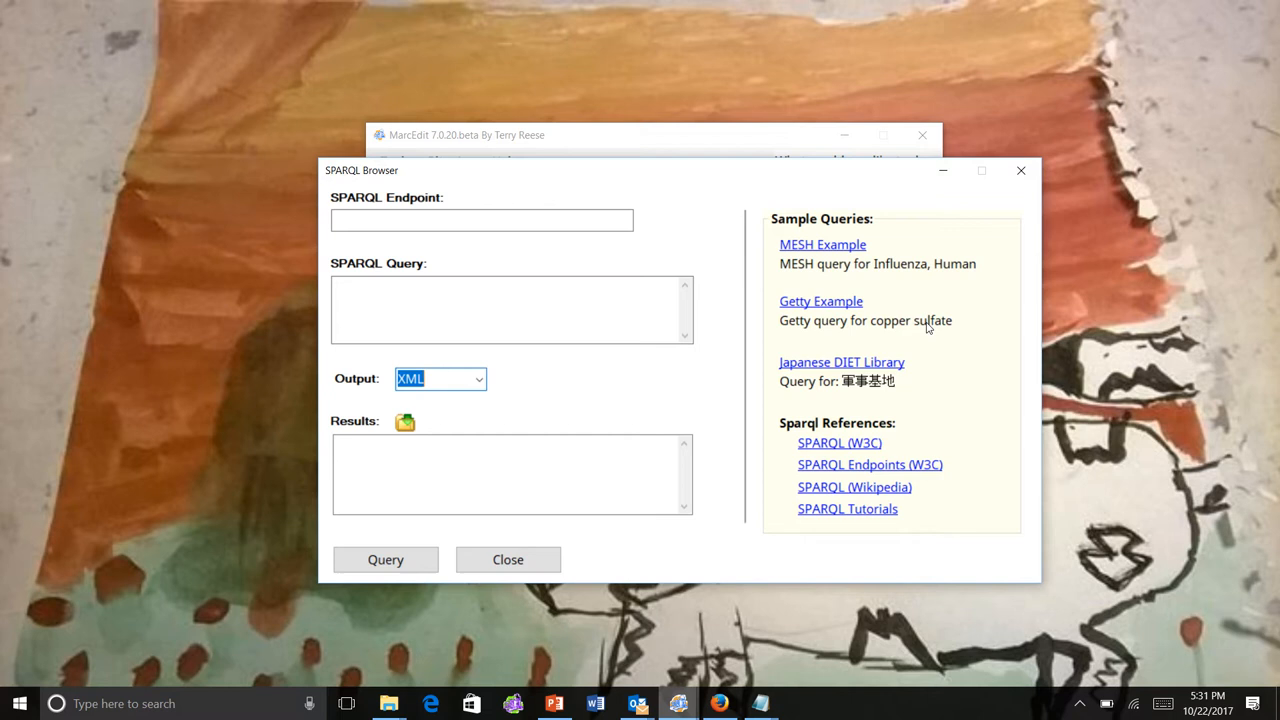
# Run the MeSH Influenza, Human sample query against the NLM endpoint with JSON output
pyautogui.click(822, 244)
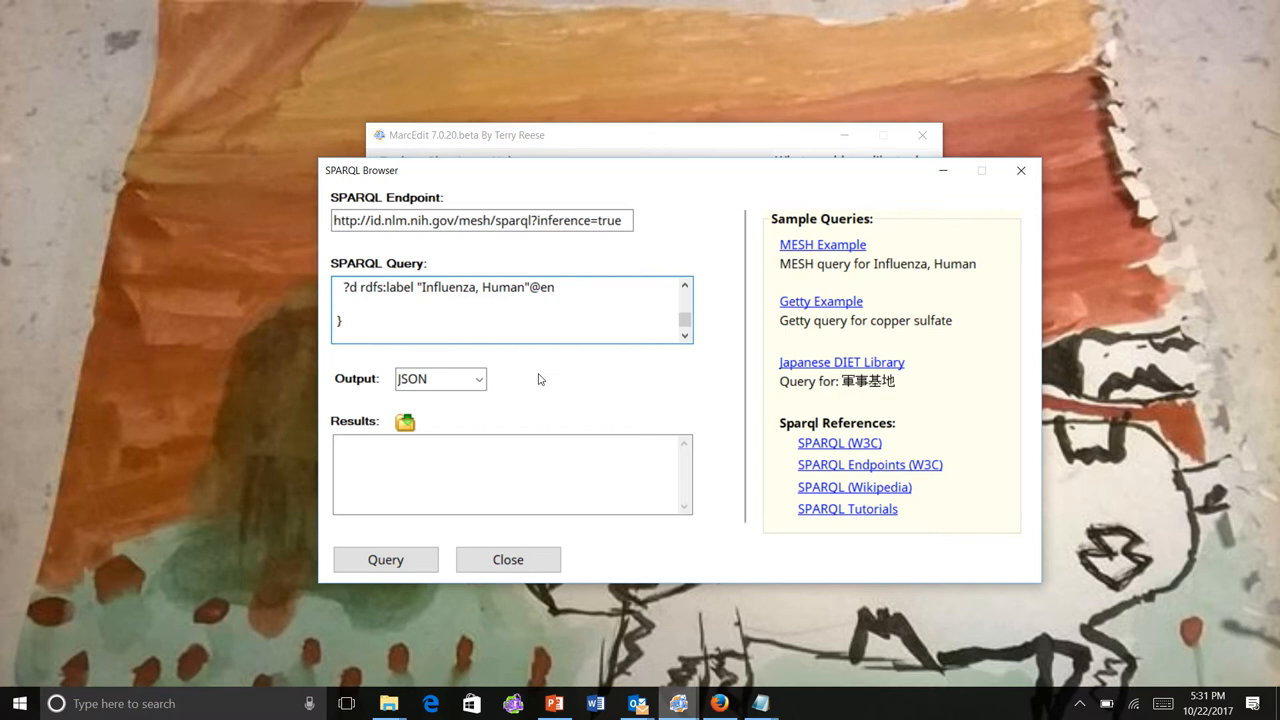
pyautogui.click(478, 378)
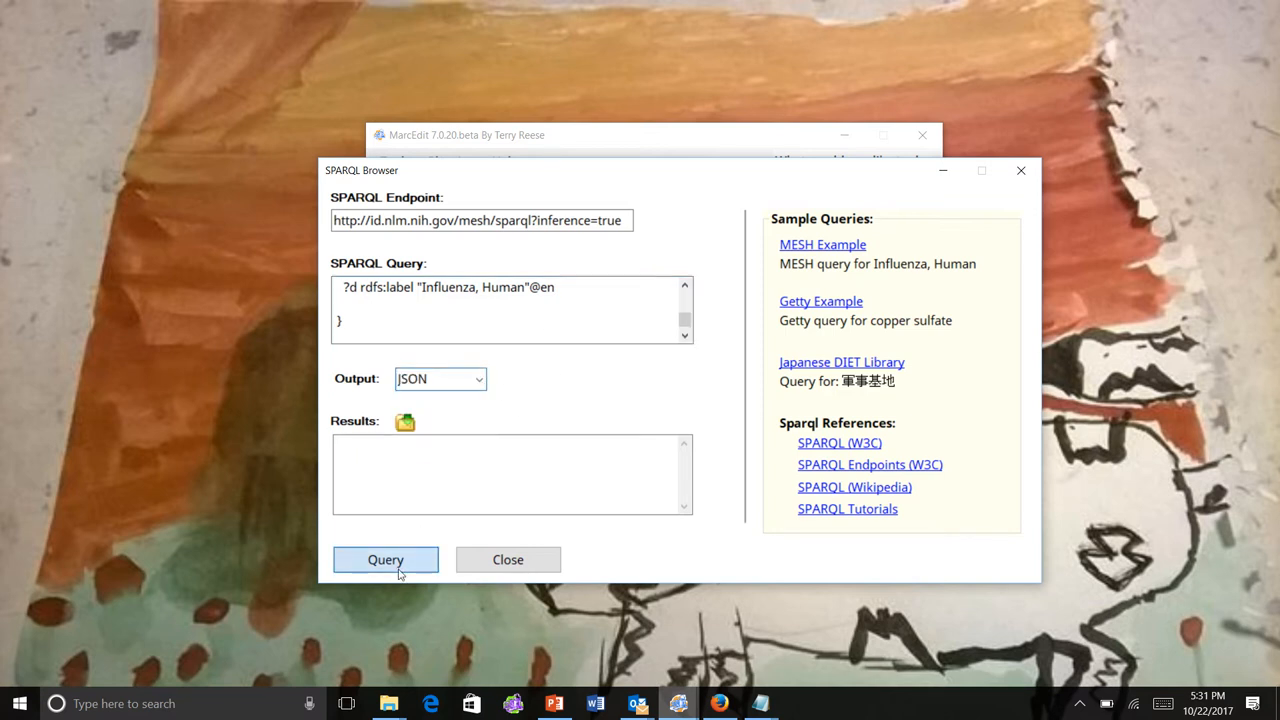
pyautogui.click(384, 560)
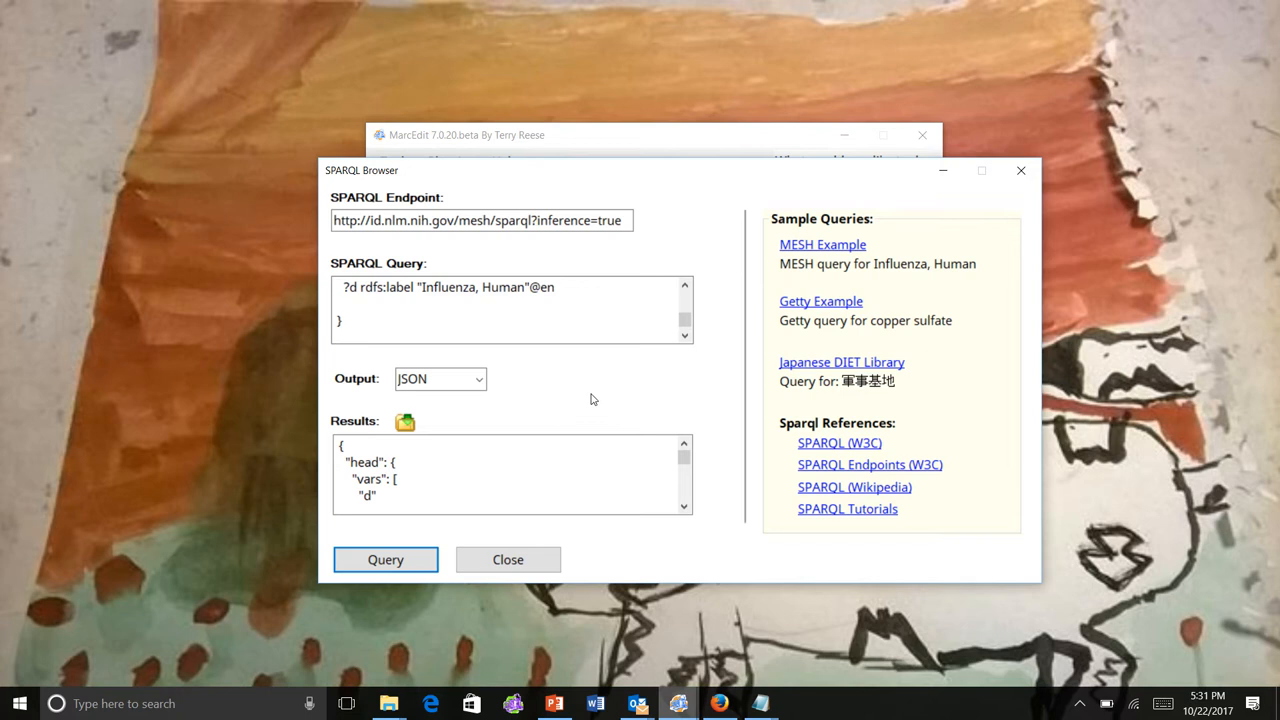
pyautogui.scroll(-3)
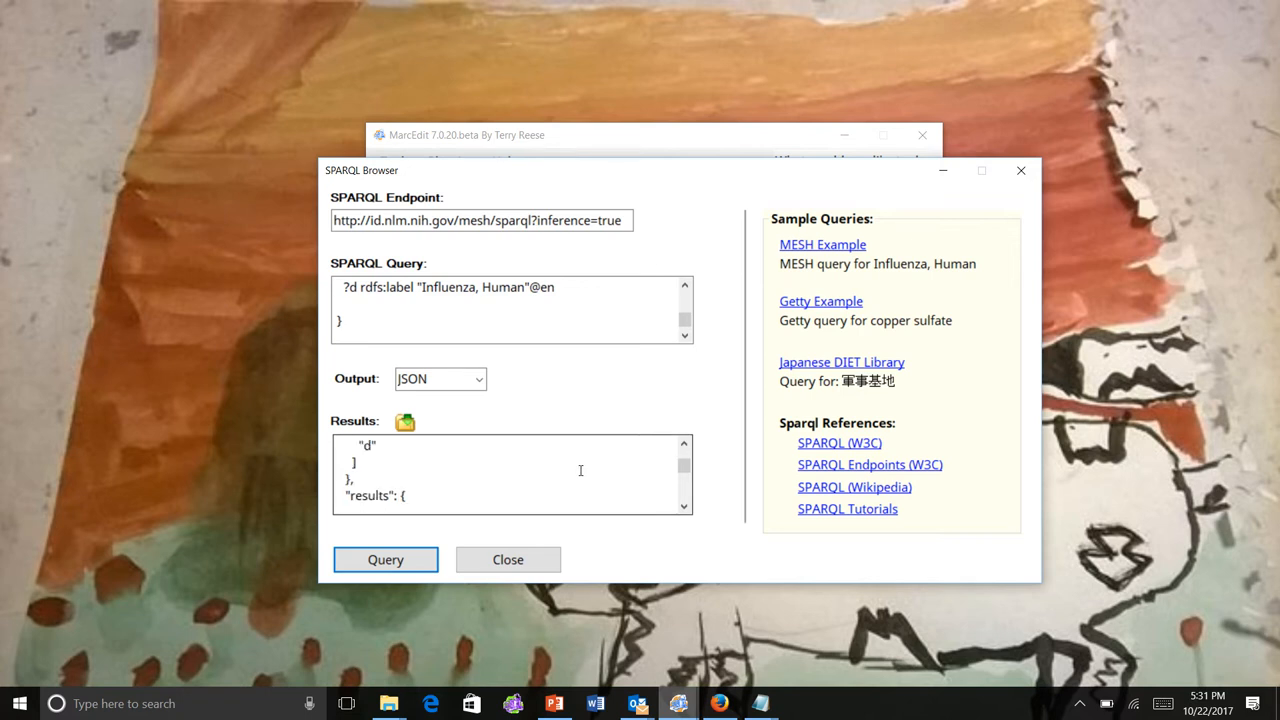
# Rerun the MeSH query as XML then CSV, returning D007251, and load the Getty sample
pyautogui.scroll(-3)
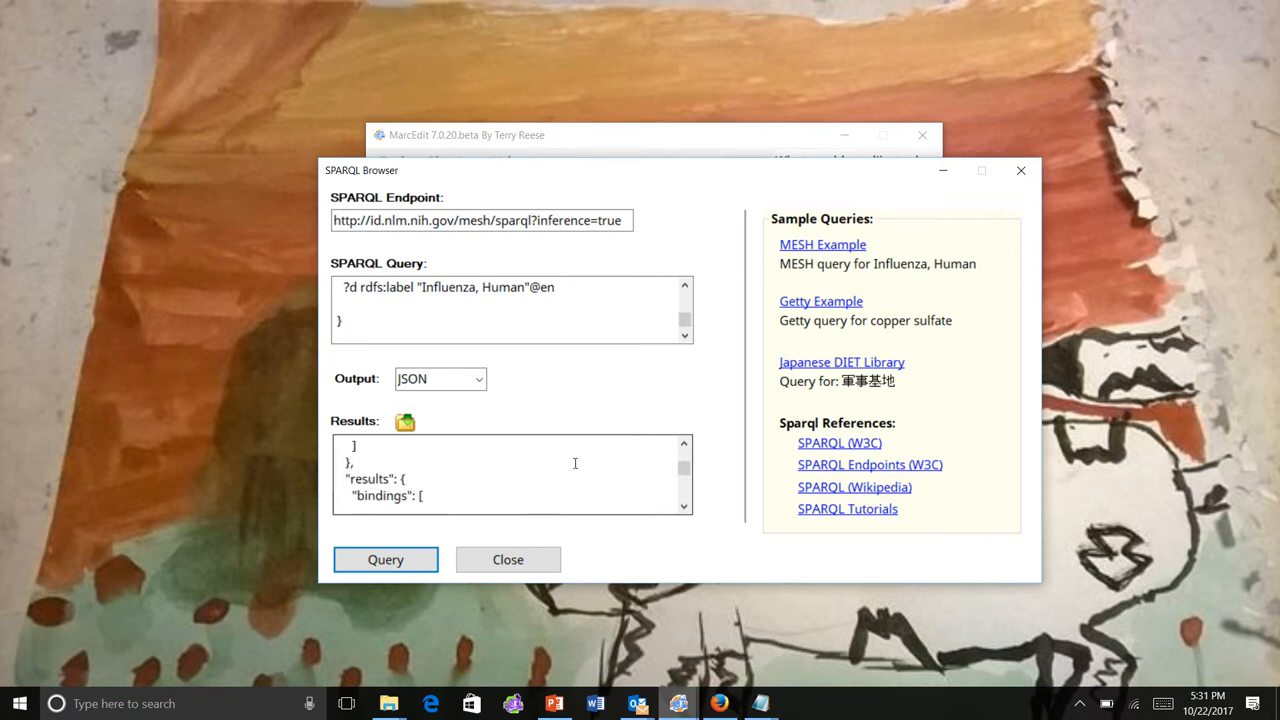
pyautogui.click(440, 378)
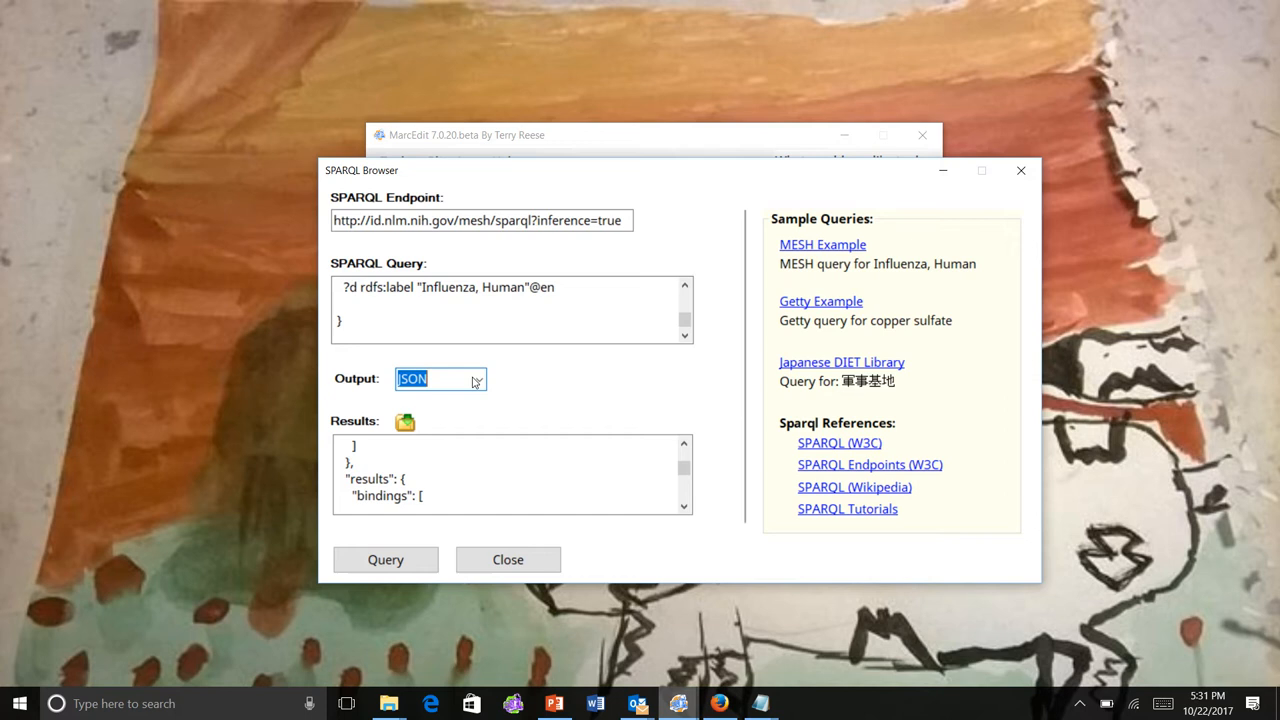
pyautogui.click(480, 378)
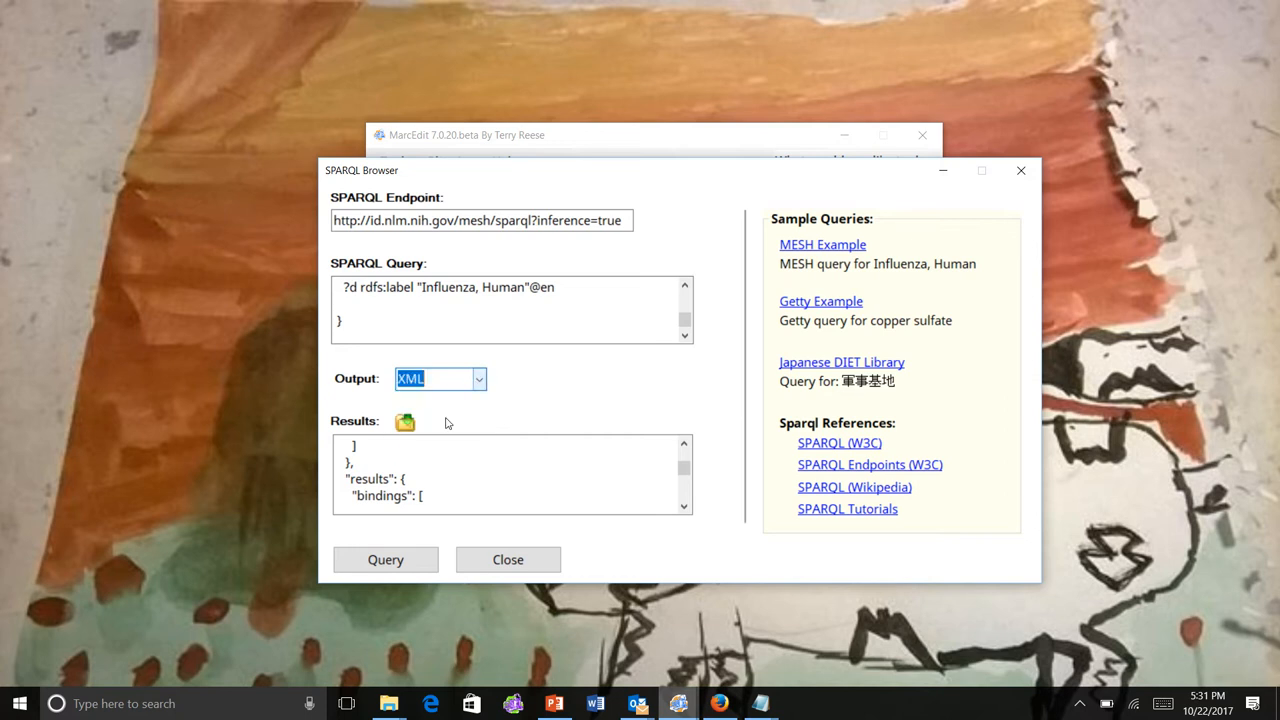
pyautogui.click(384, 560)
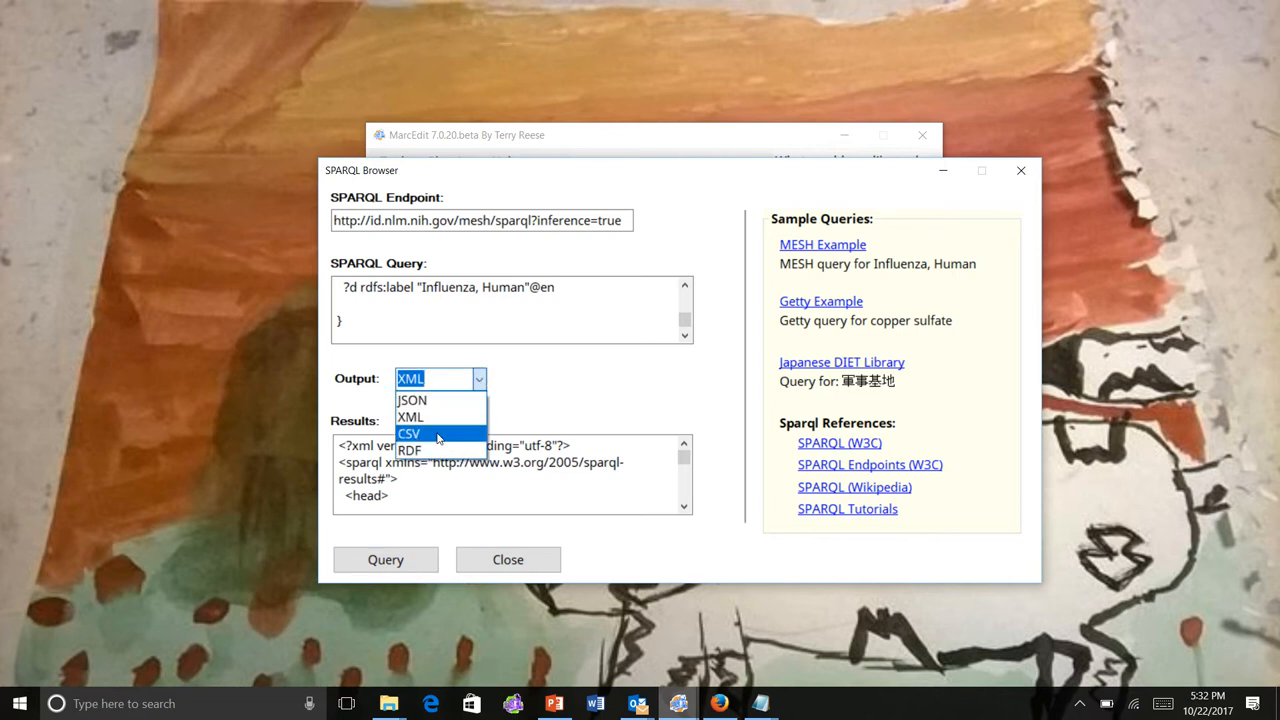
pyautogui.click(408, 432)
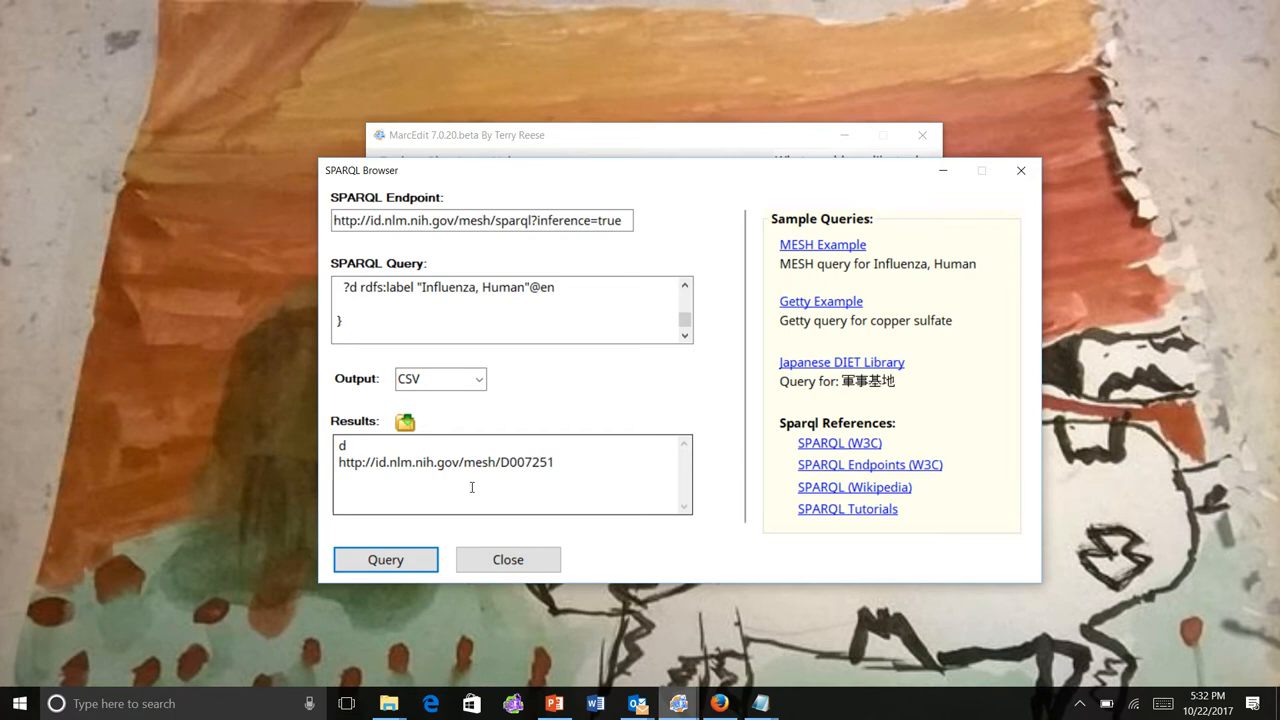
pyautogui.moveTo(728, 304)
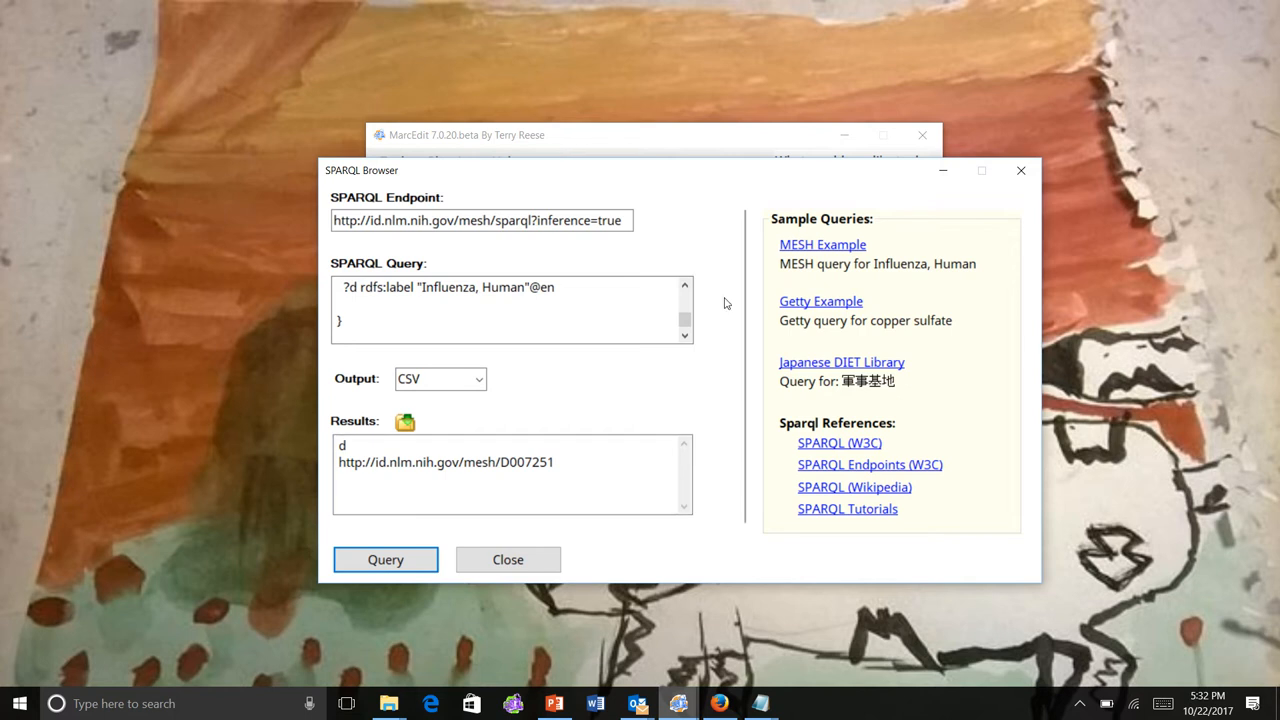
pyautogui.click(820, 300)
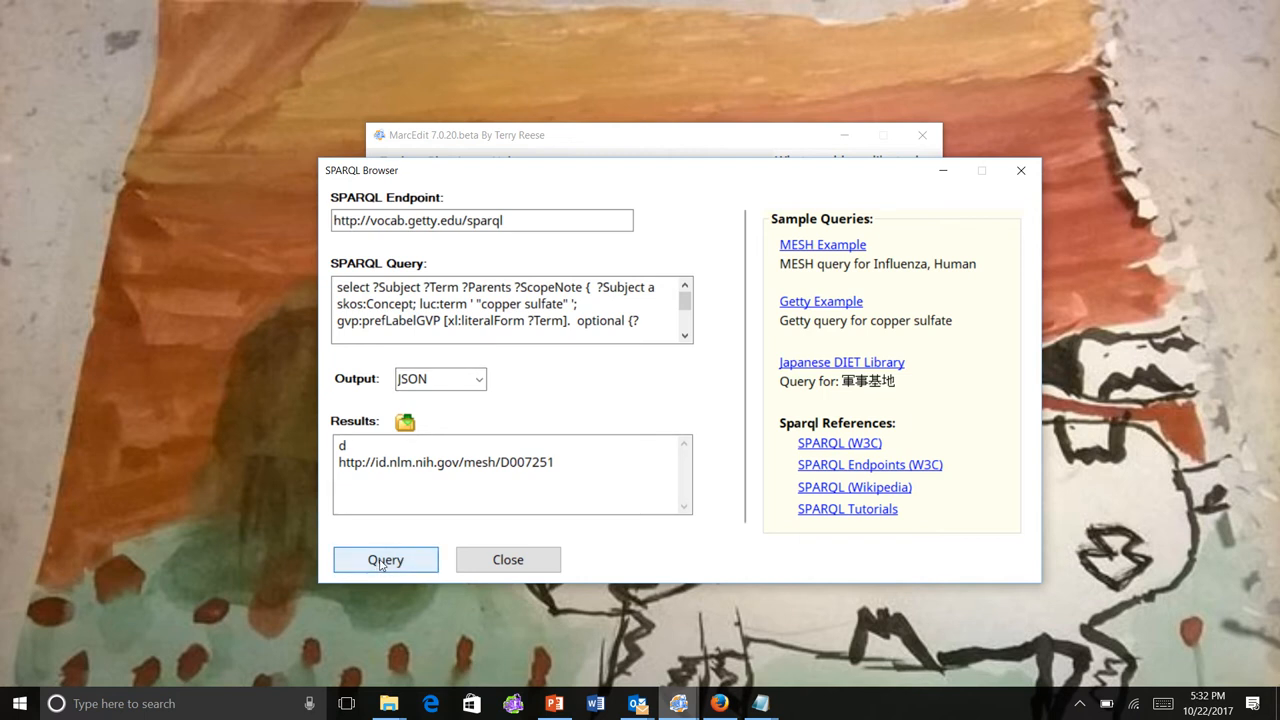
# Run the Getty copper sulfate query against the Getty endpoint and review the JSON bindings
pyautogui.click(384, 560)
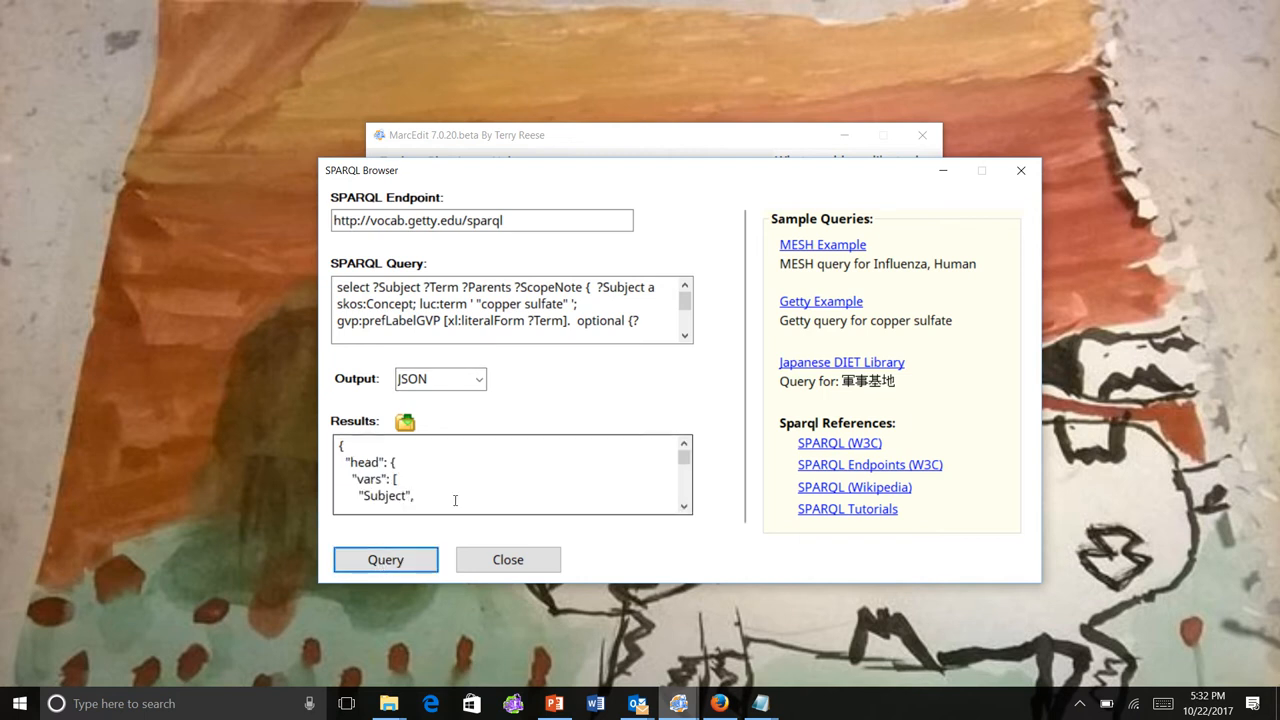
pyautogui.scroll(-3)
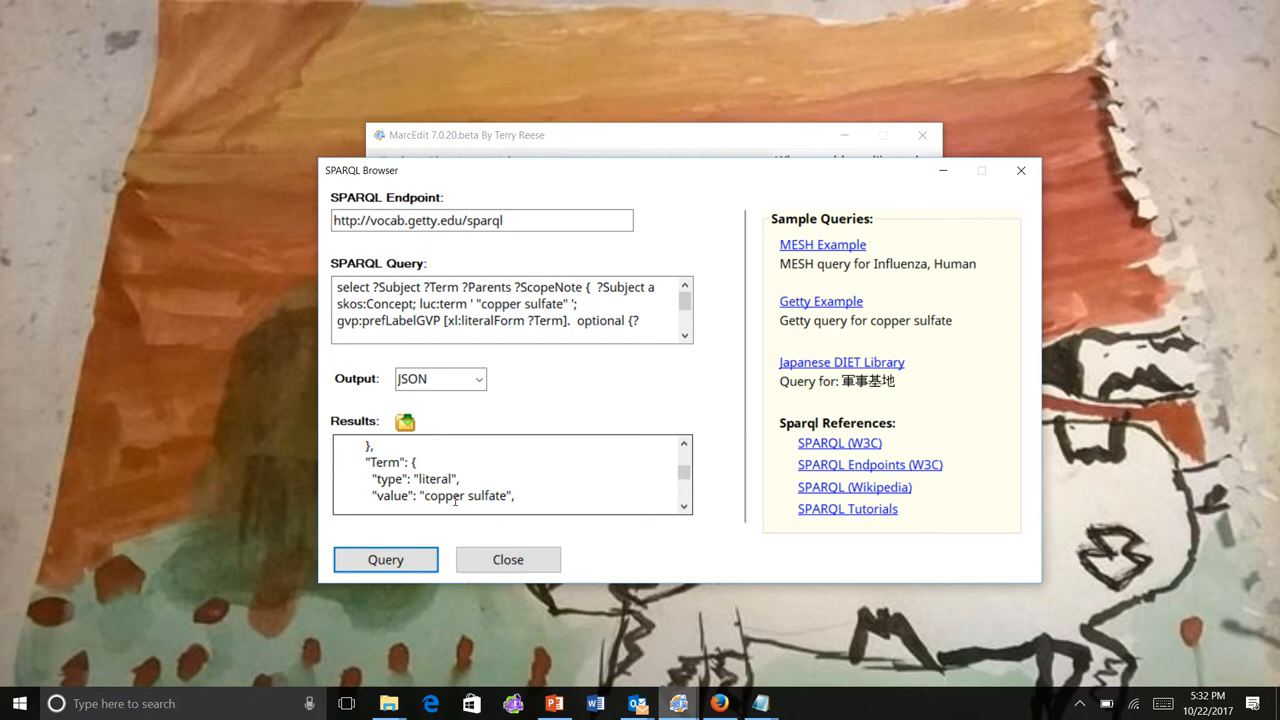
pyautogui.scroll(-3)
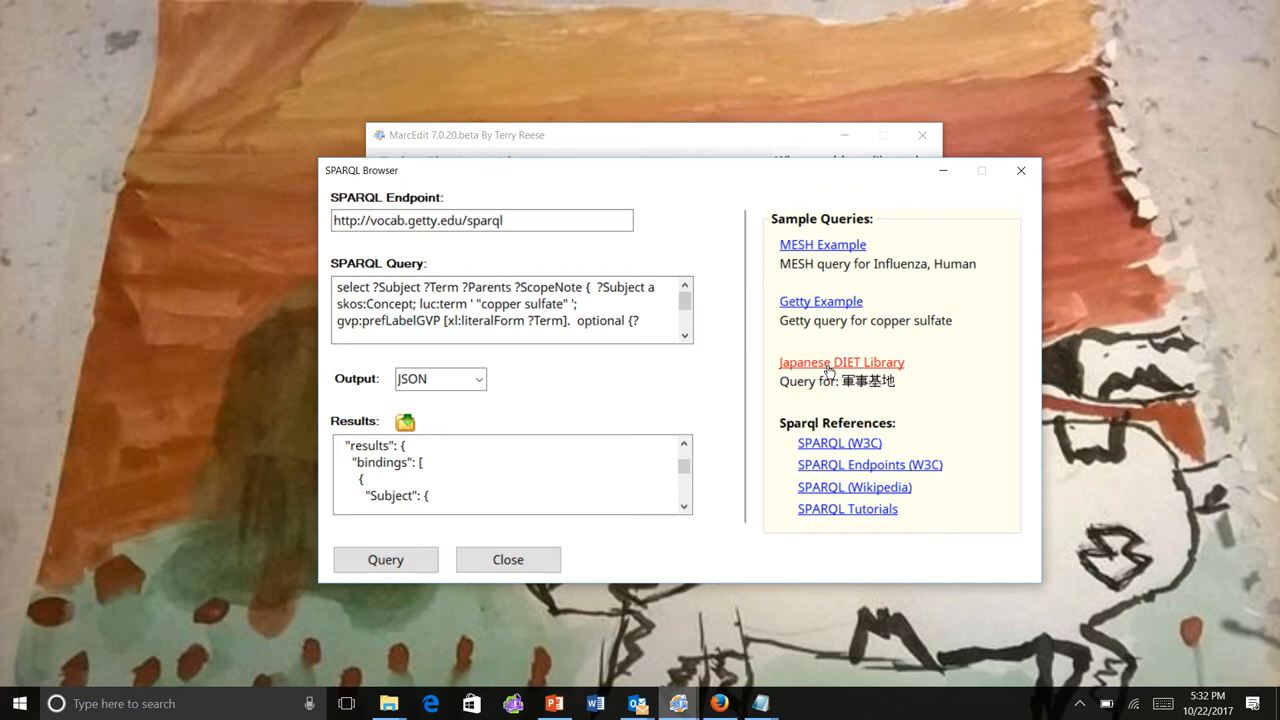
# Run the Japanese DIET Library sample query against the NDL endpoint, returning subject URI 00562628
pyautogui.click(840, 362)
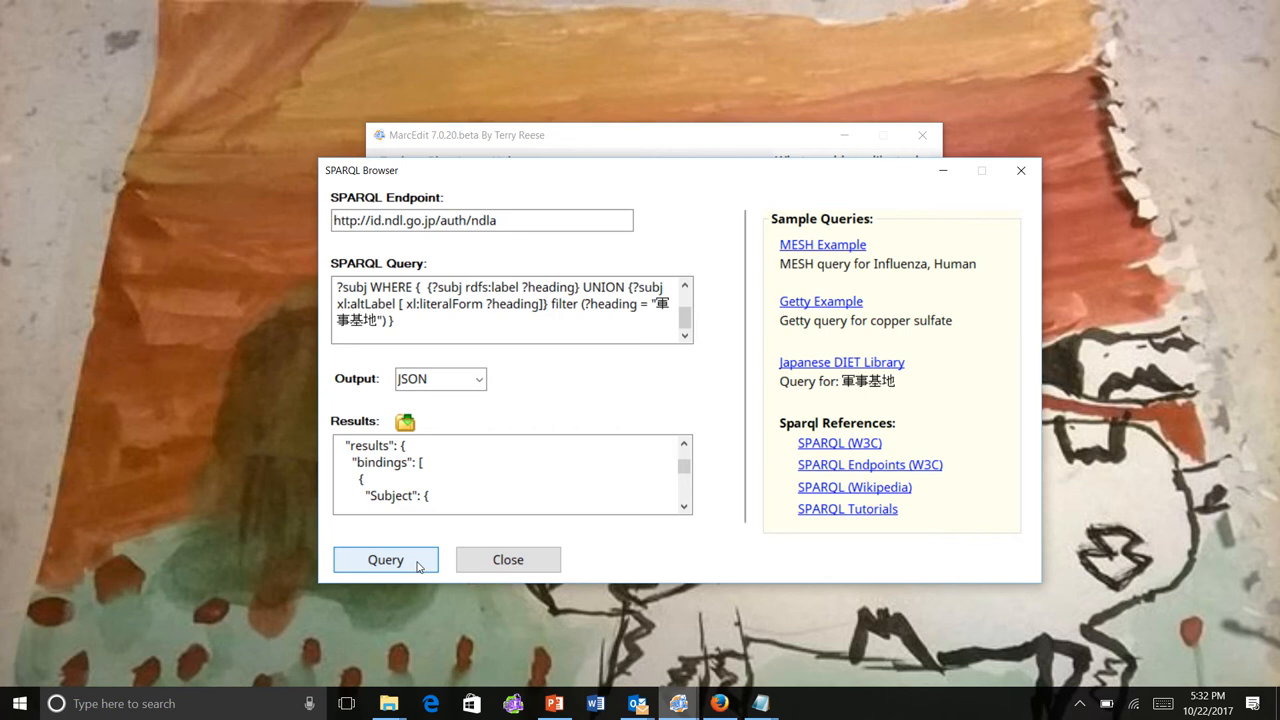
pyautogui.click(384, 560)
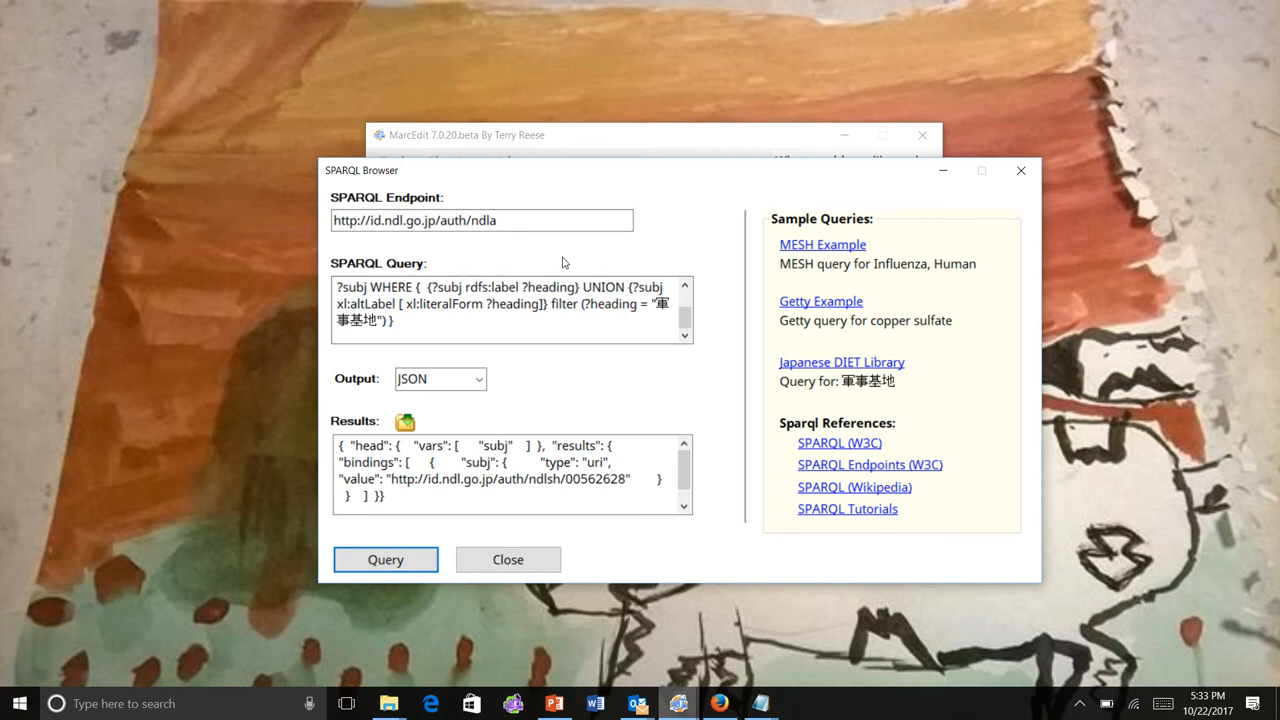
pyautogui.moveTo(556, 380)
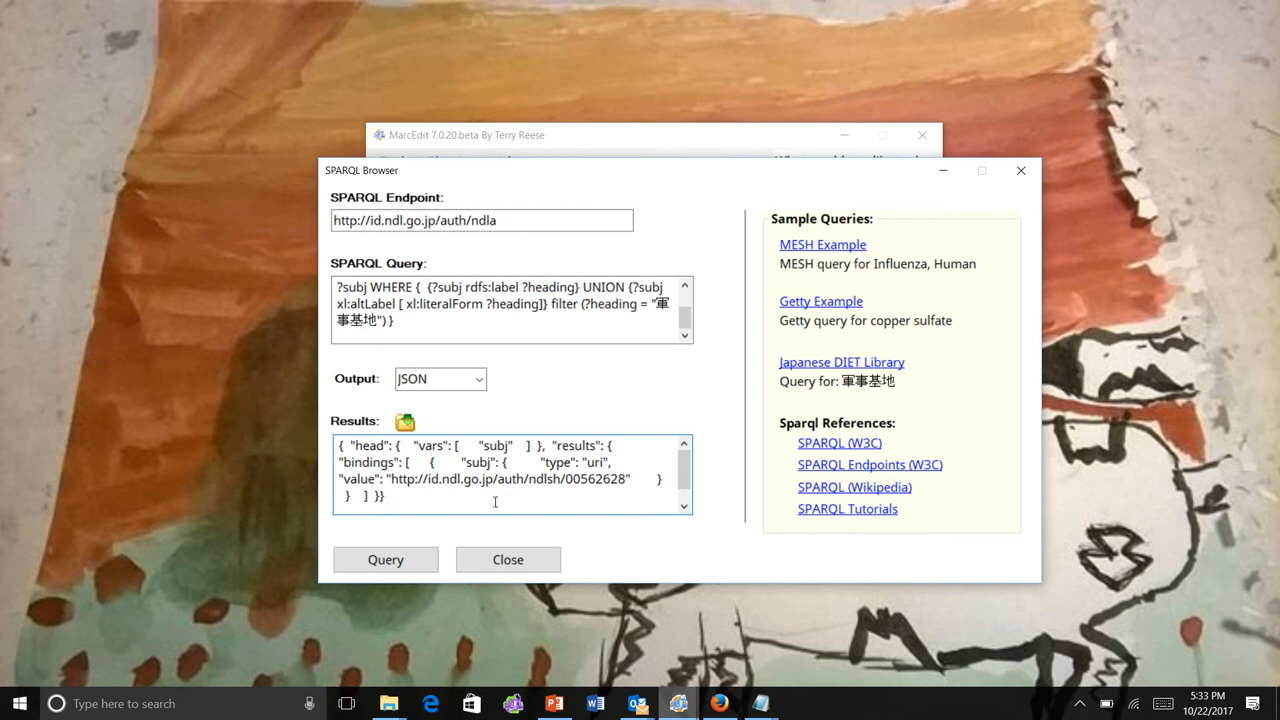
pyautogui.moveTo(572, 400)
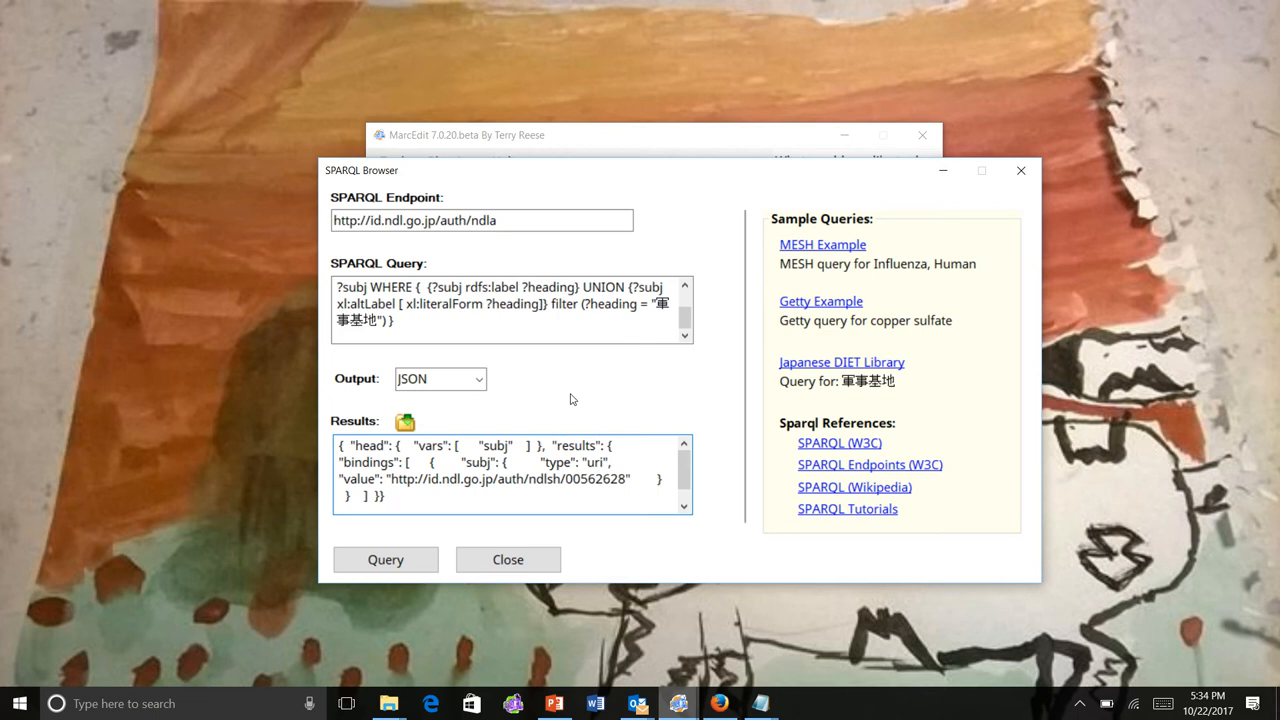
pyautogui.click(384, 496)
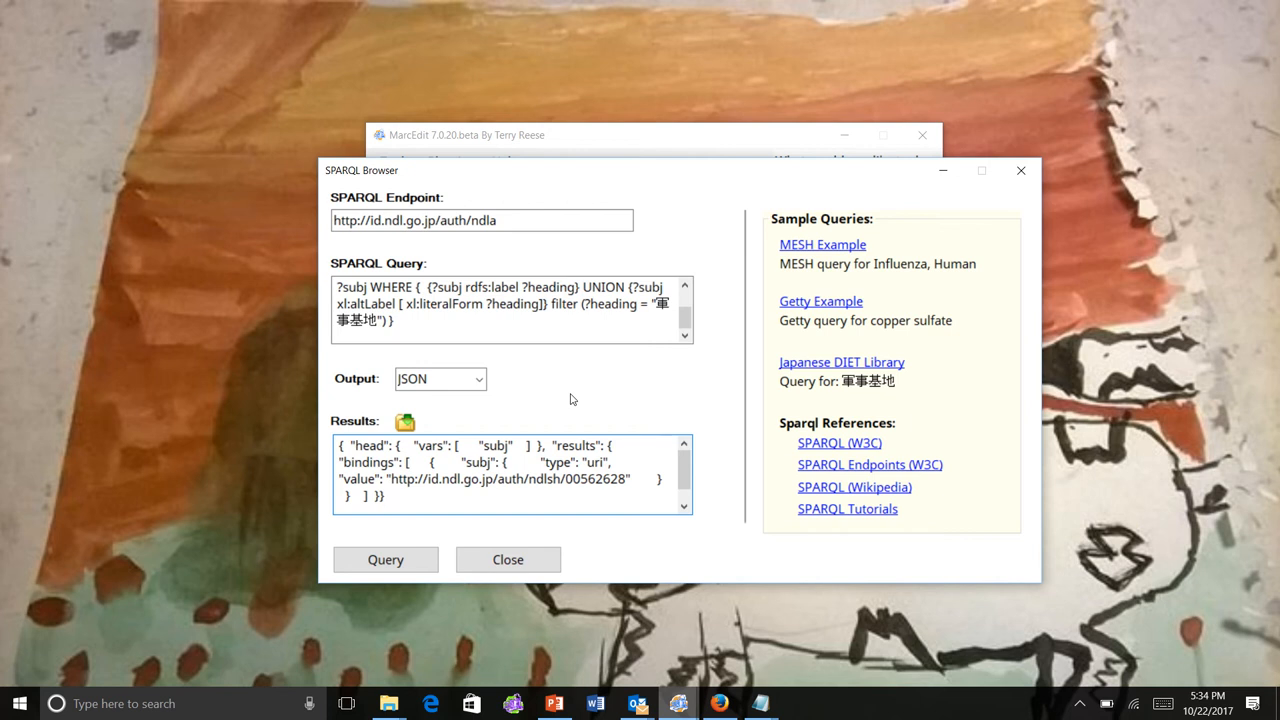
pyautogui.moveTo(570, 432)
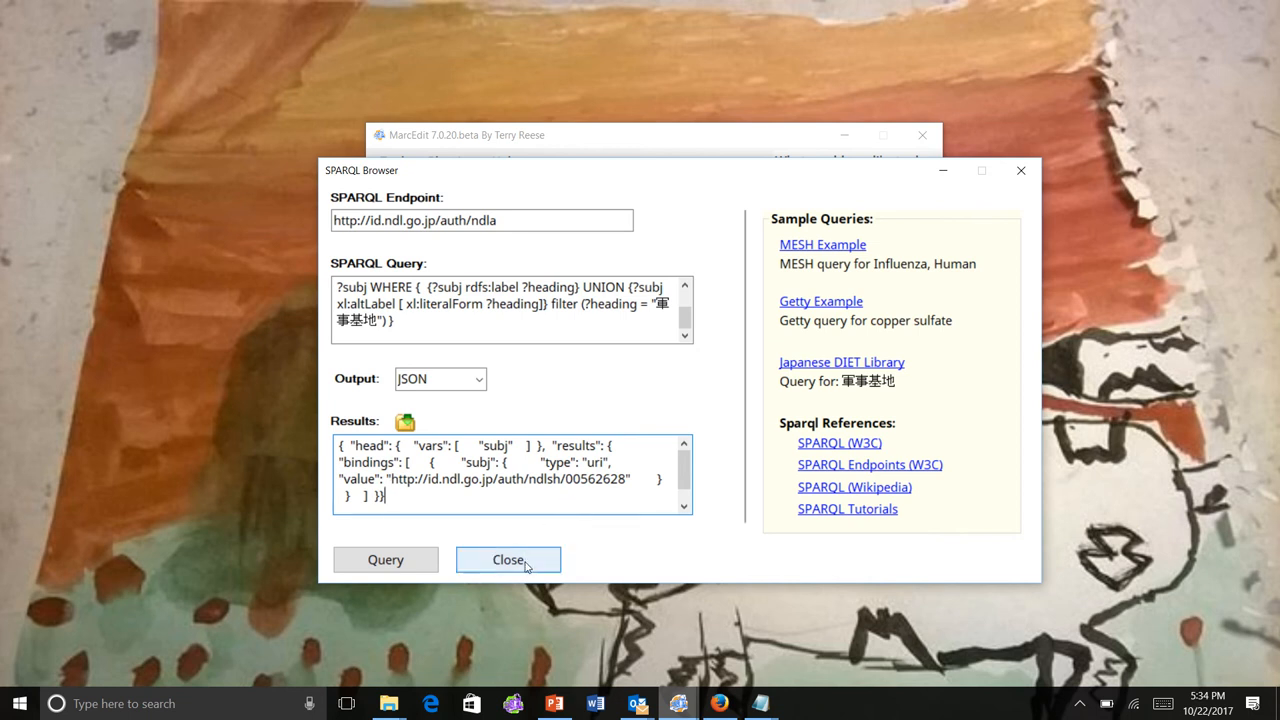
# Close the SPARQL Browser and start the Build Linked Records tool from Link Identifiers
pyautogui.click(508, 560)
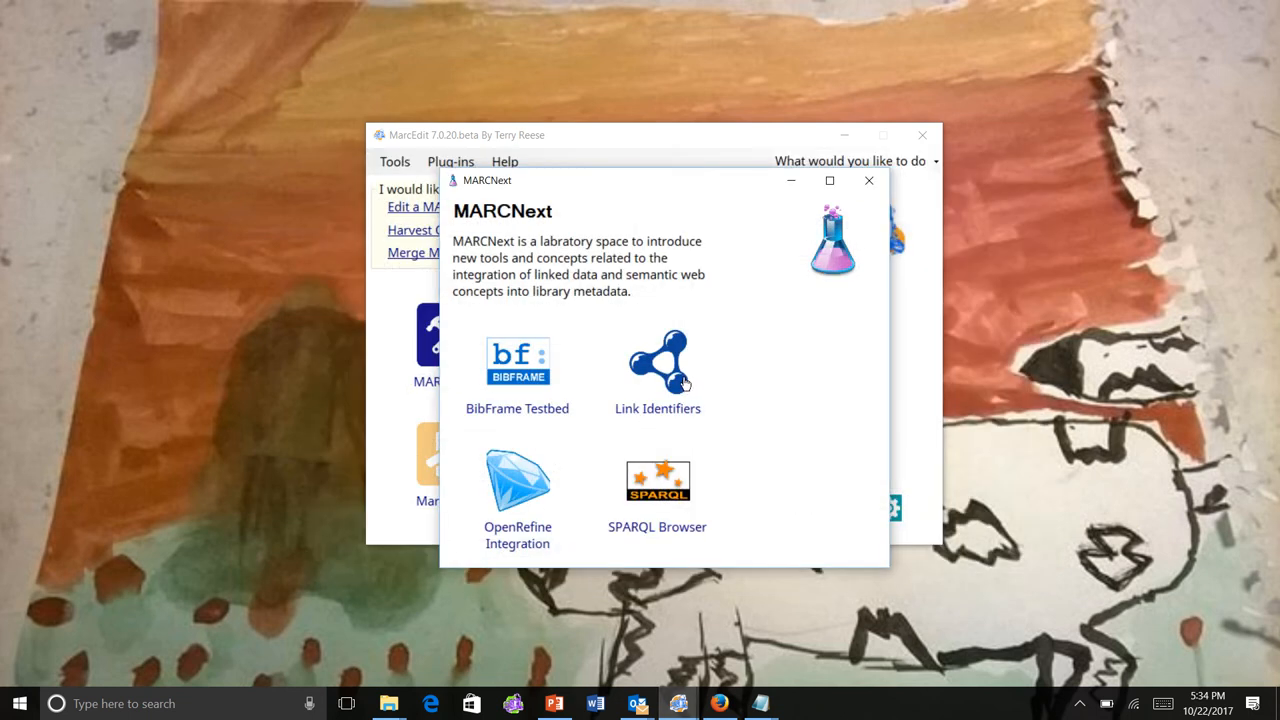
pyautogui.click(656, 362)
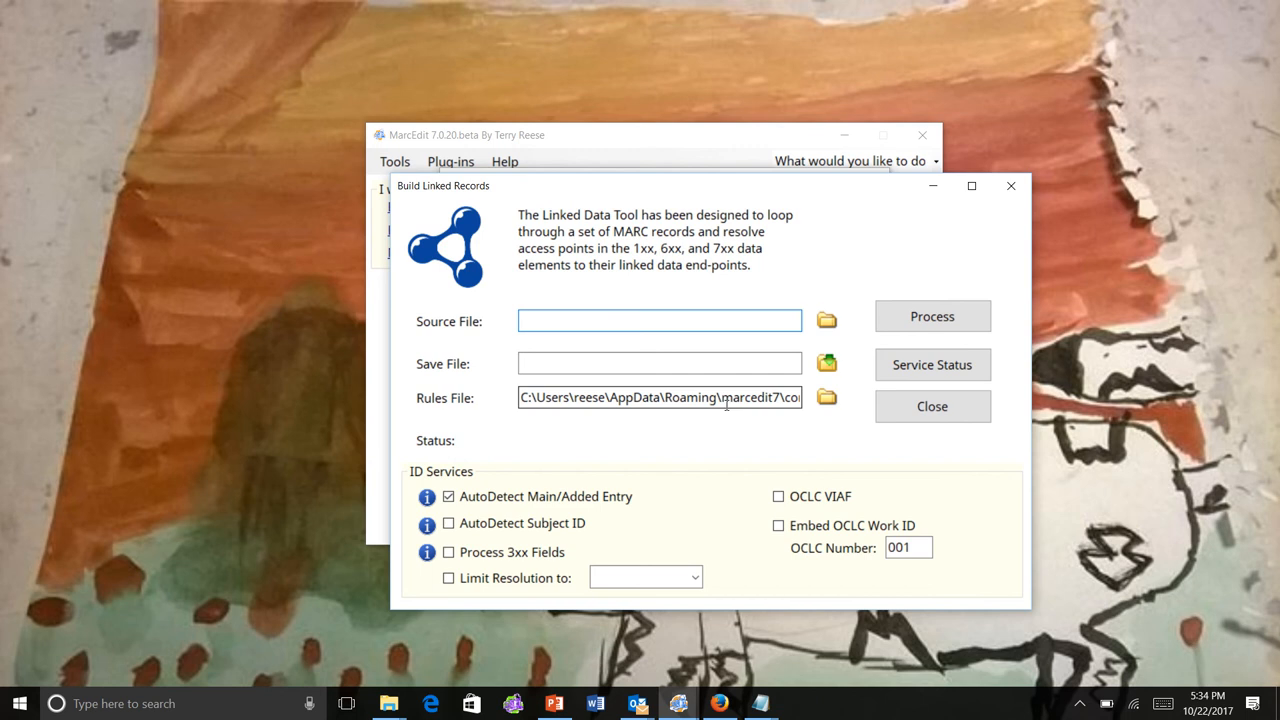
# Click twice in the Build Linked Records window, leaving its empty fields unchanged
pyautogui.click(660, 320)
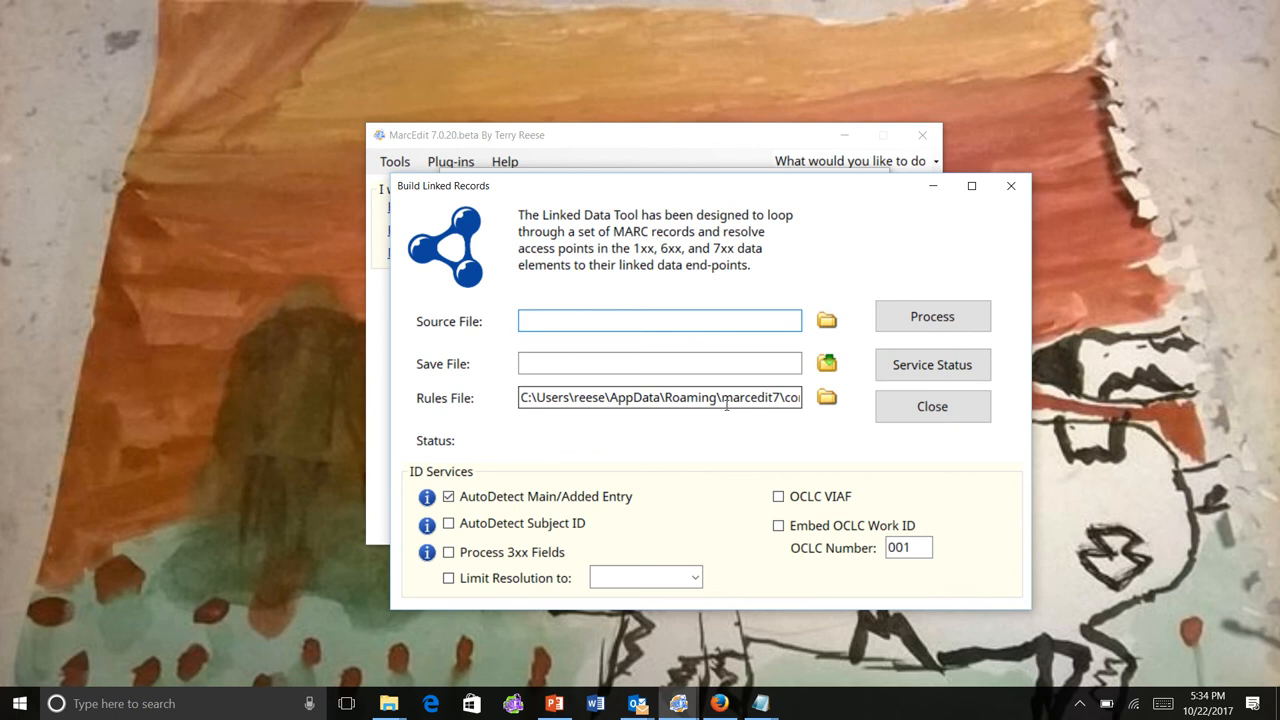
pyautogui.click(660, 320)
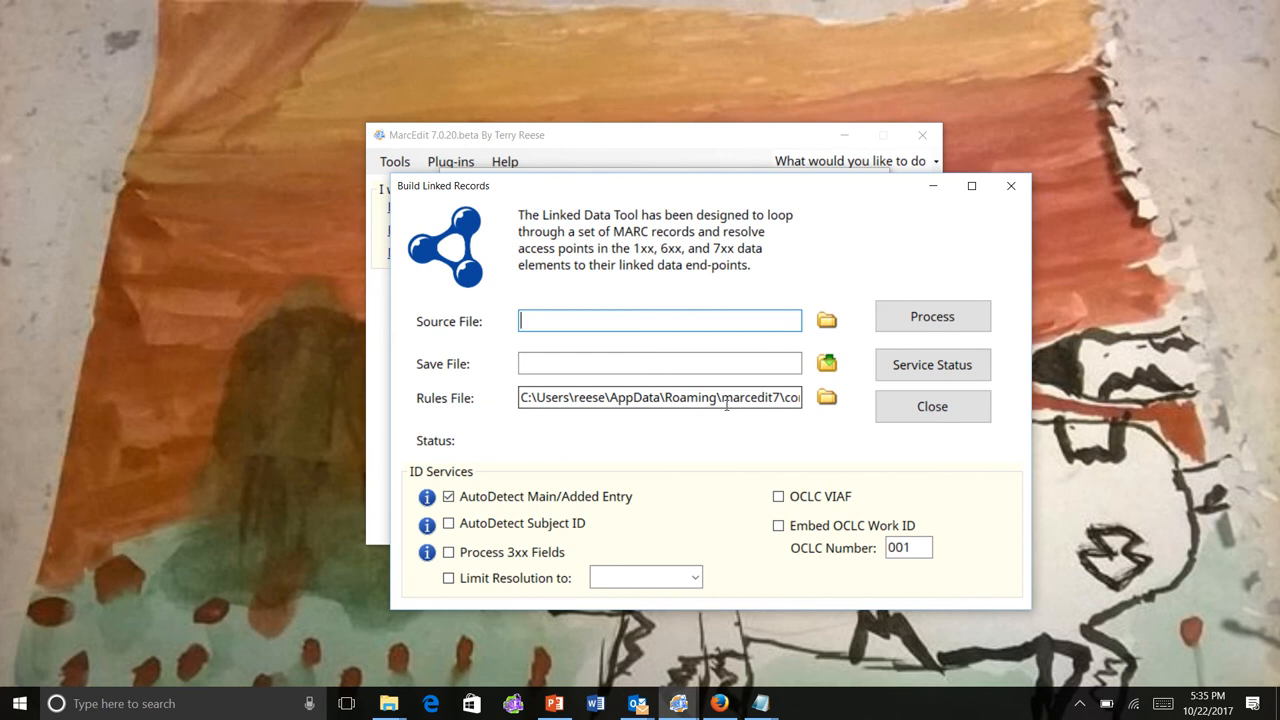
pyautogui.moveTo(932, 406)
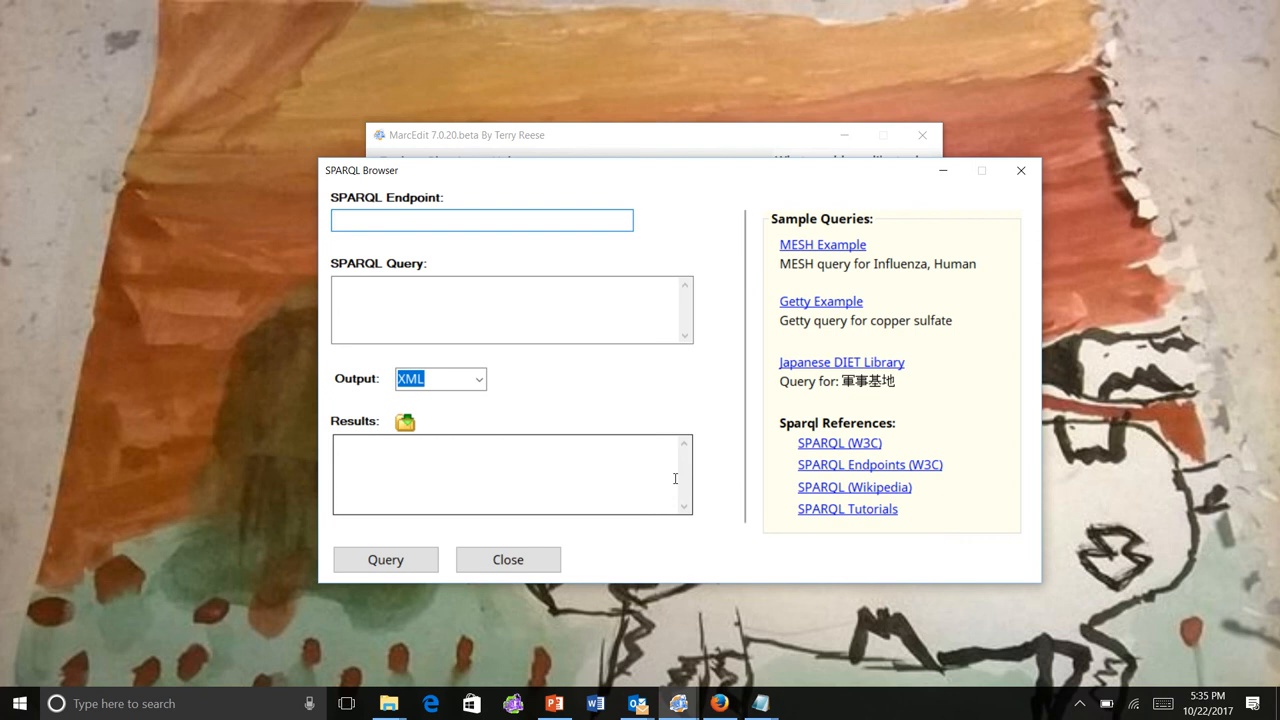
# Close the SPARQL Browser, returning to the MARCNext window
pyautogui.click(480, 220)
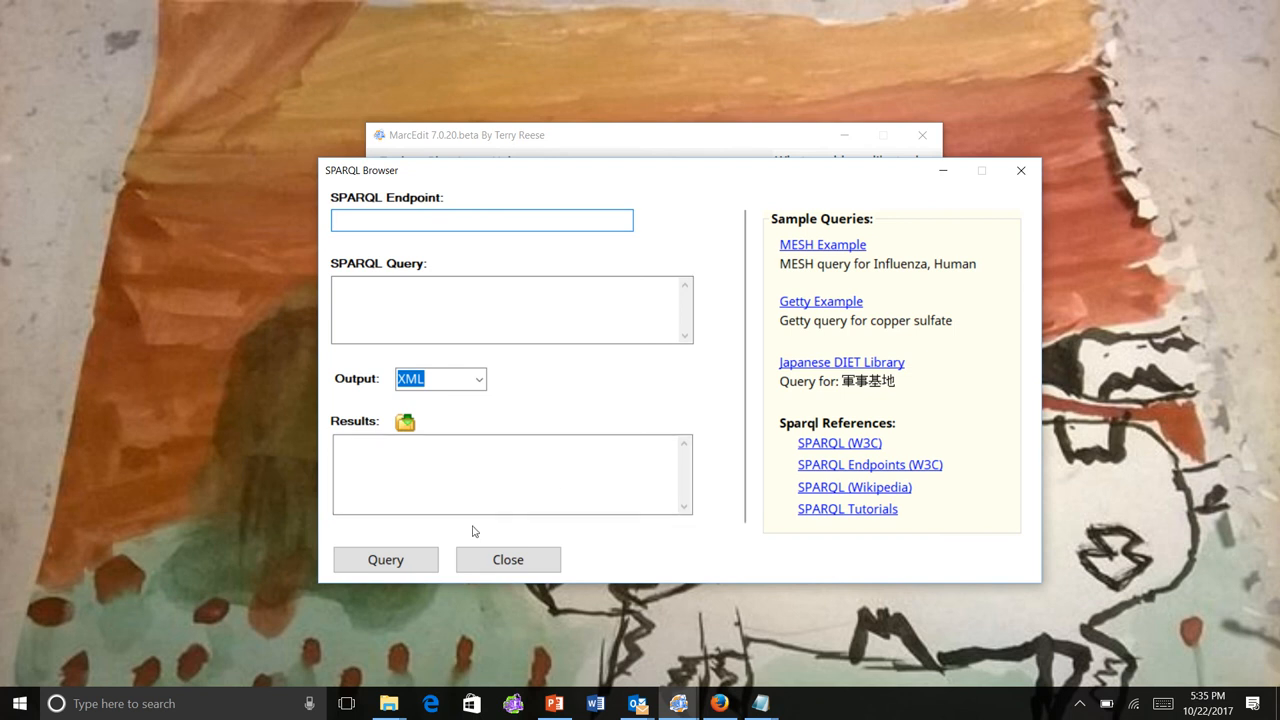
pyautogui.moveTo(568, 544)
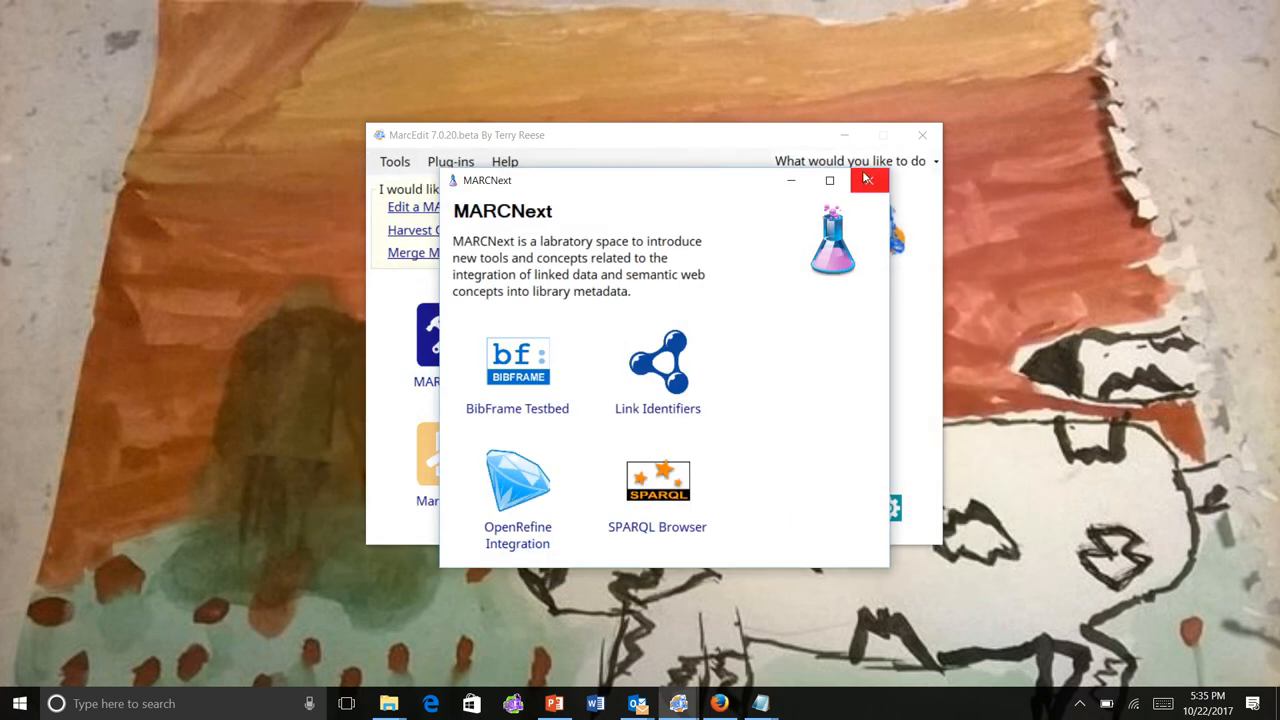
# Close the MARCNext window and then the main MarcEdit window, leaving the desktop
pyautogui.click(868, 180)
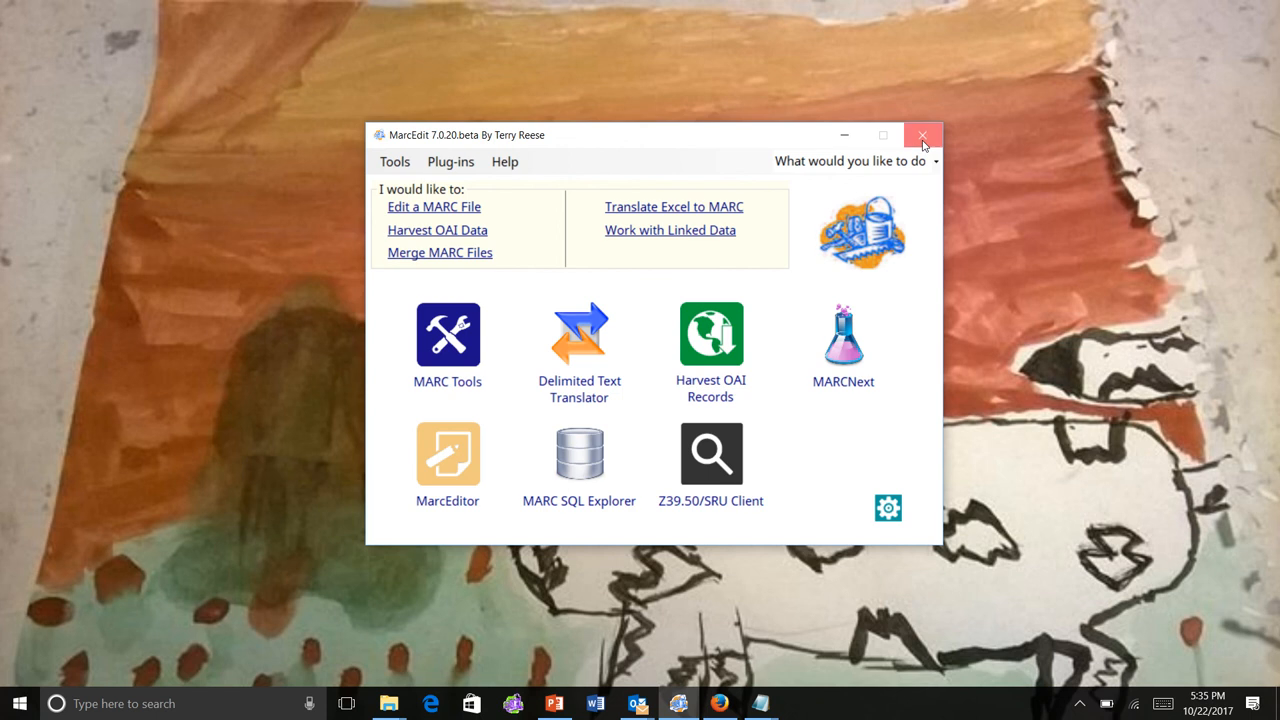
pyautogui.click(920, 136)
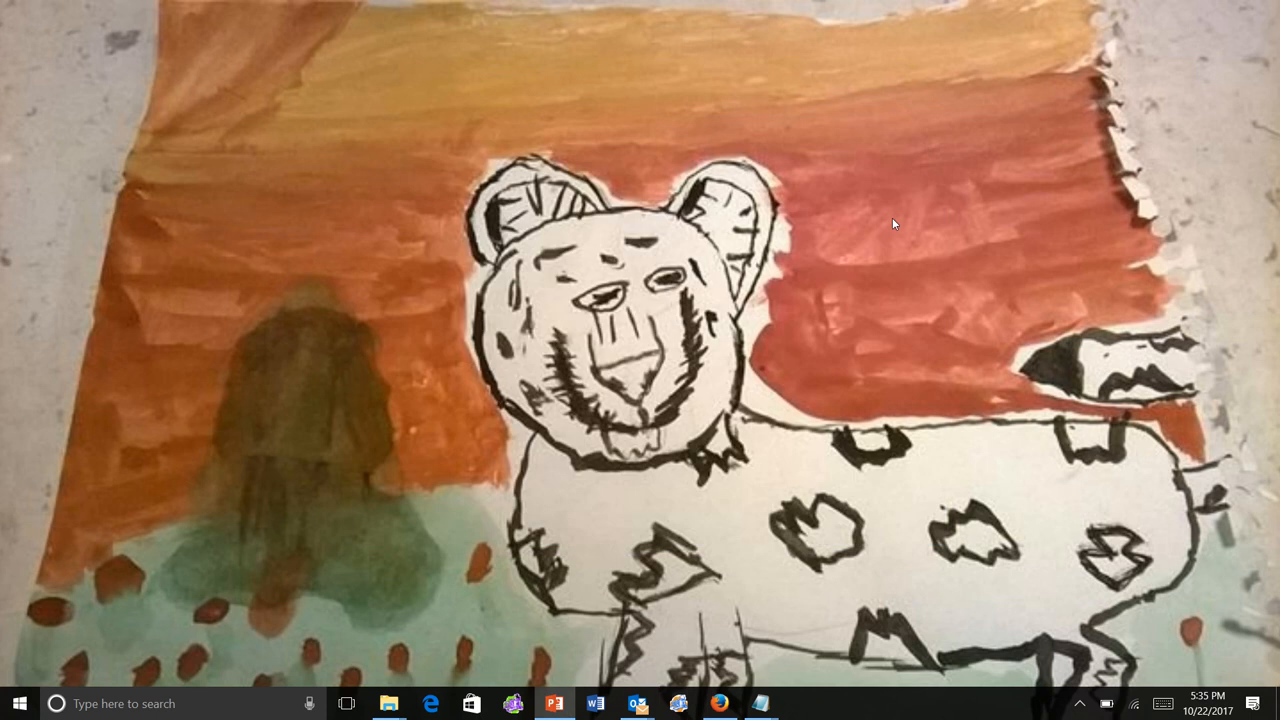
pyautogui.moveTo(778, 384)
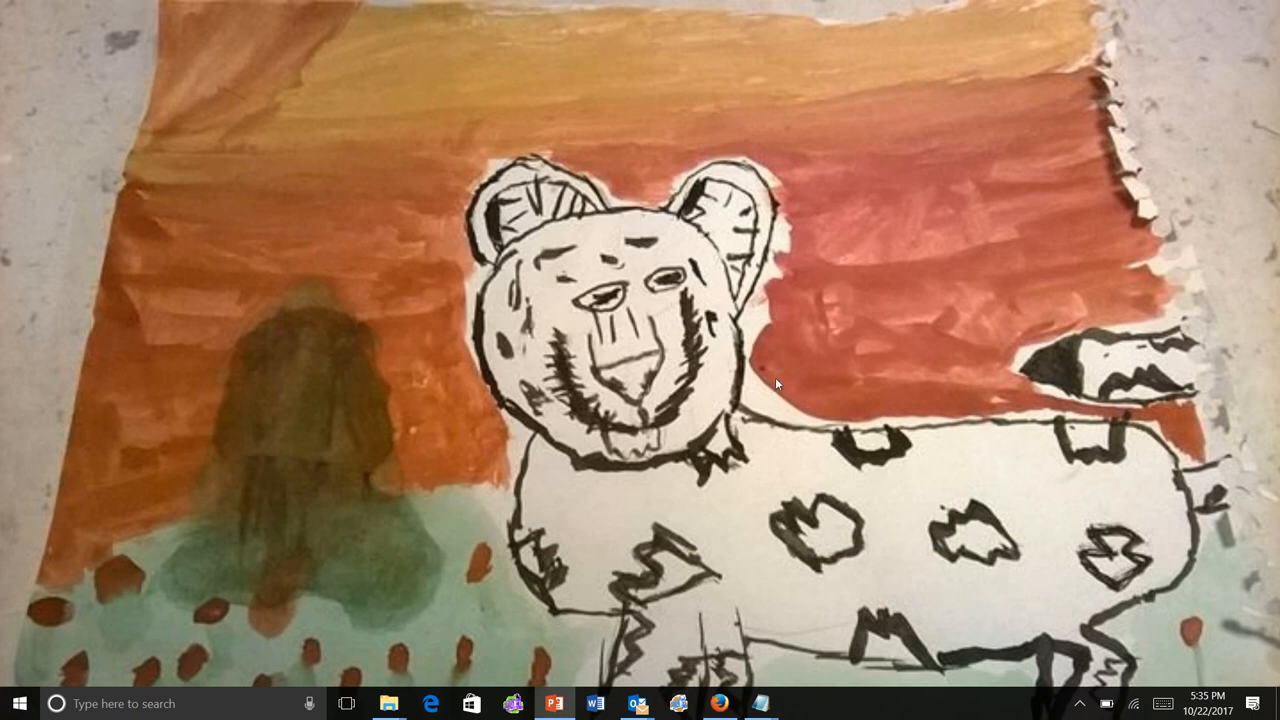
pyautogui.moveTo(732, 564)
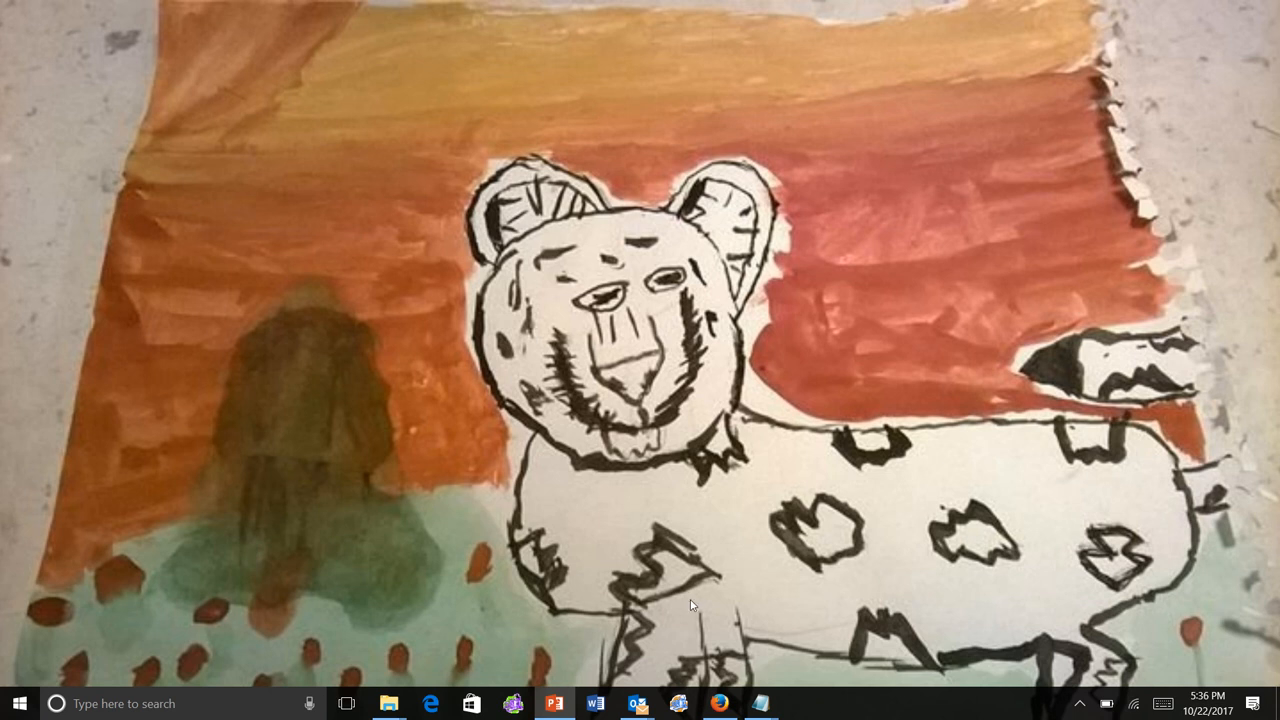
pyautogui.moveTo(556, 424)
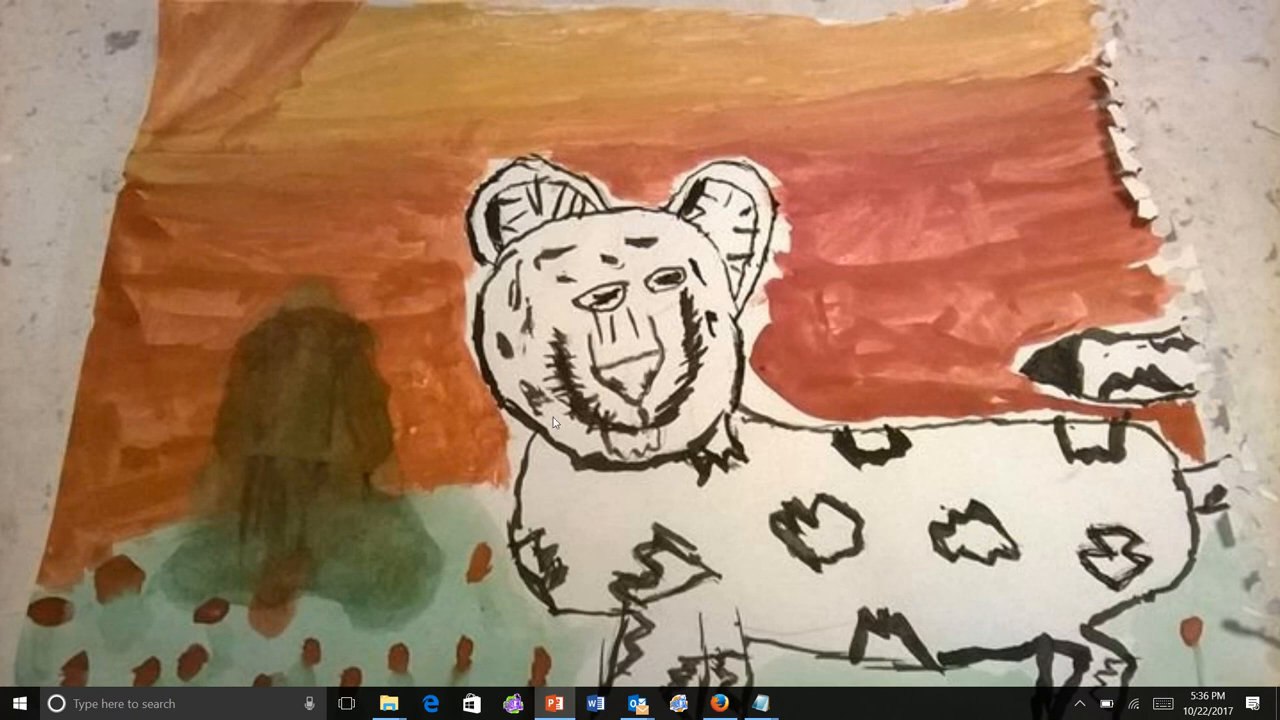